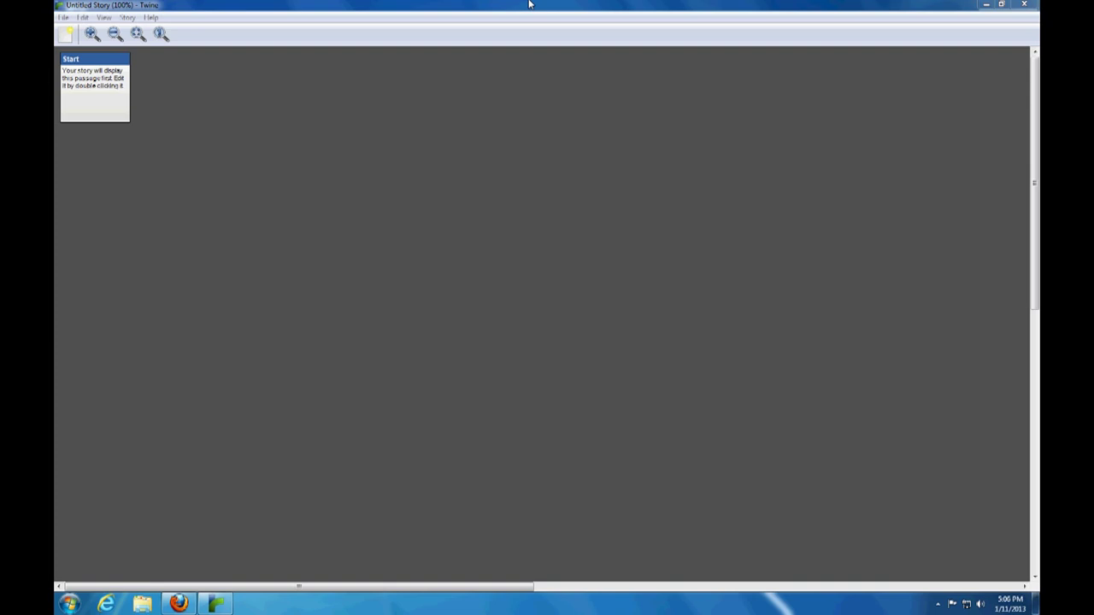
{"action": "mouse_move", "coordinate": [162, 115]}
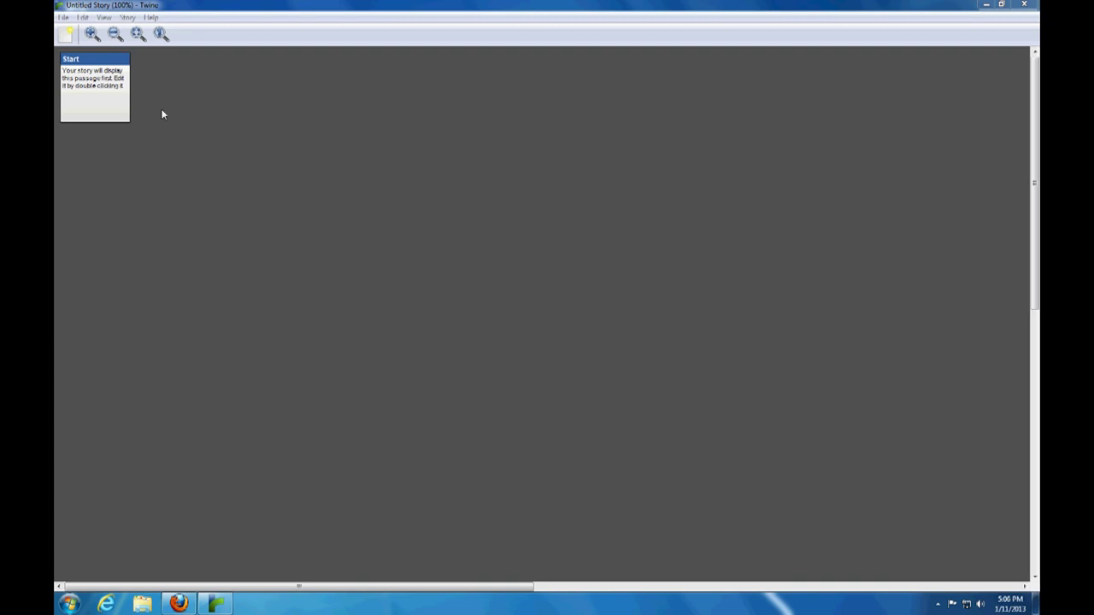
- Open the untitled story's Start passage in its passage editor
{"action": "double_click", "coordinate": [94, 85]}
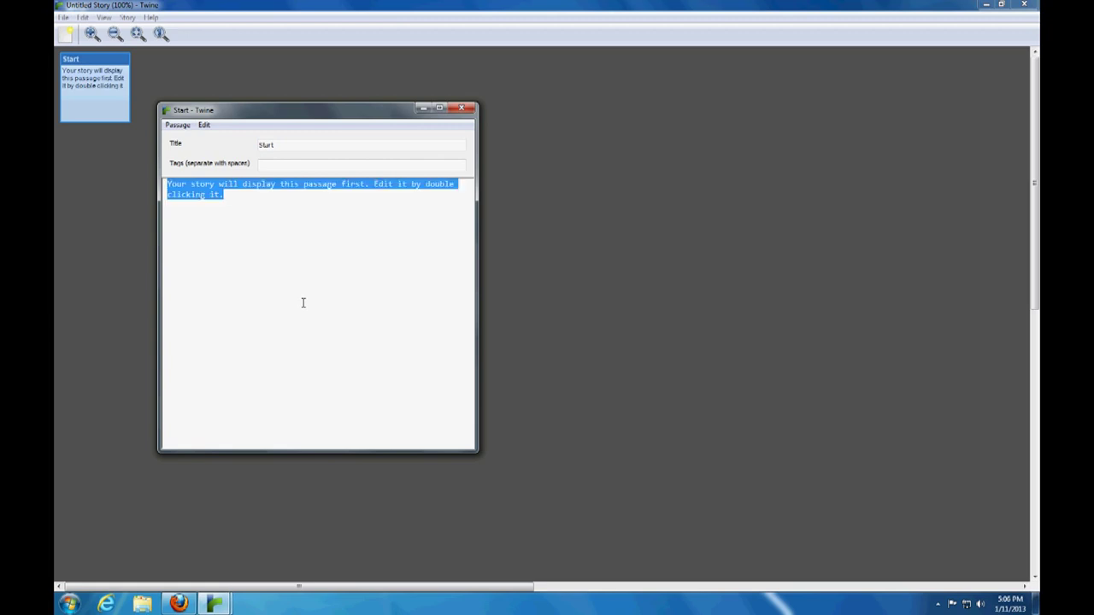
- Replace the Start placeholder text with 'You see a pirate!' and begin a new line
{"action": "key", "text": "Delete"}
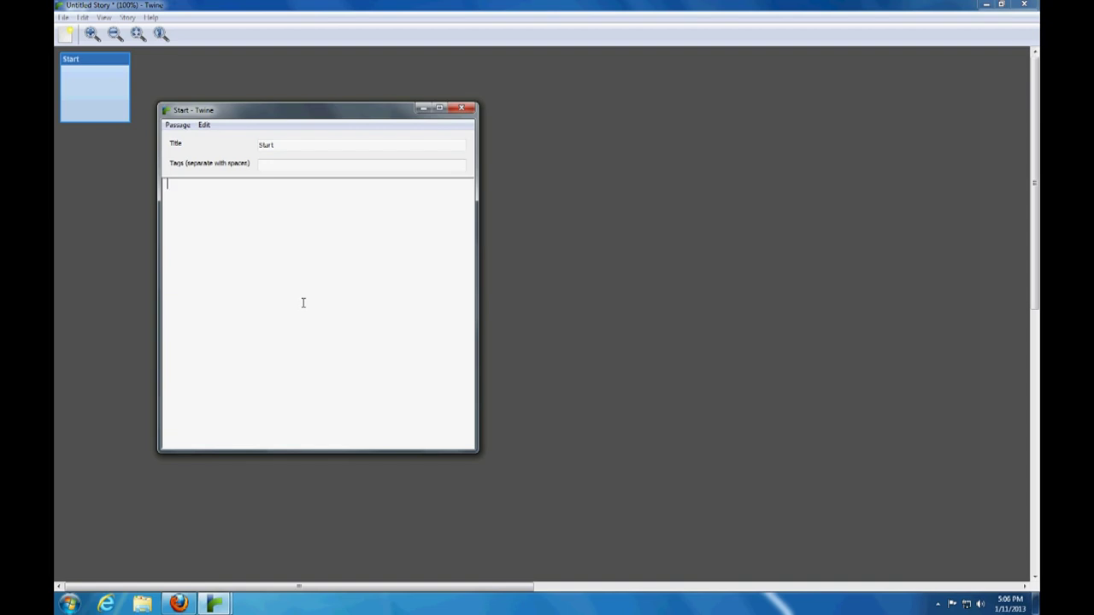
{"action": "type", "text": "You see a"}
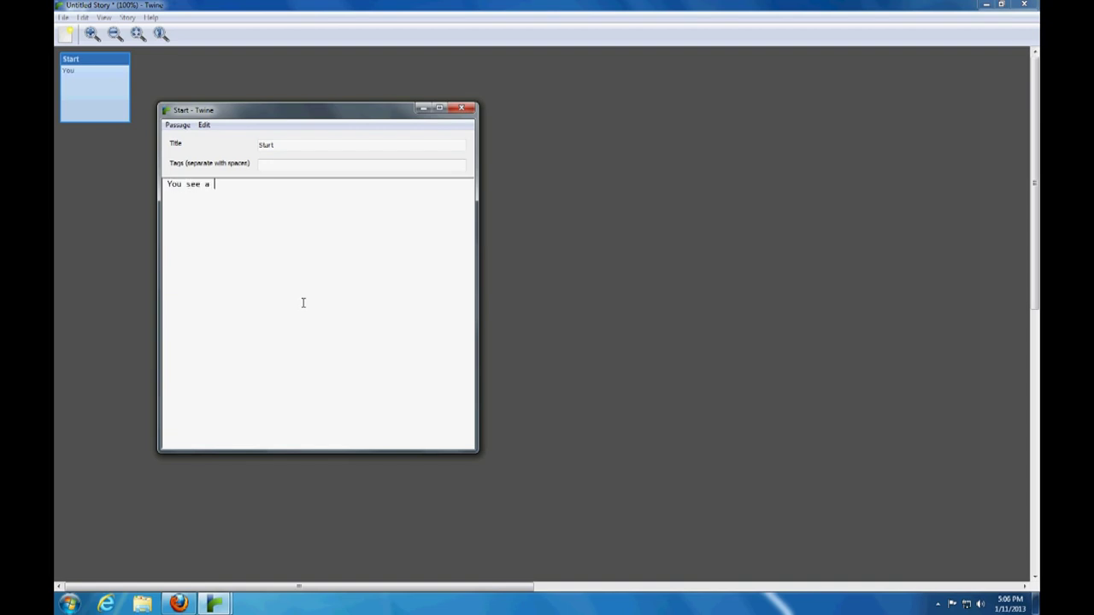
{"action": "type", "text": "pirate!"}
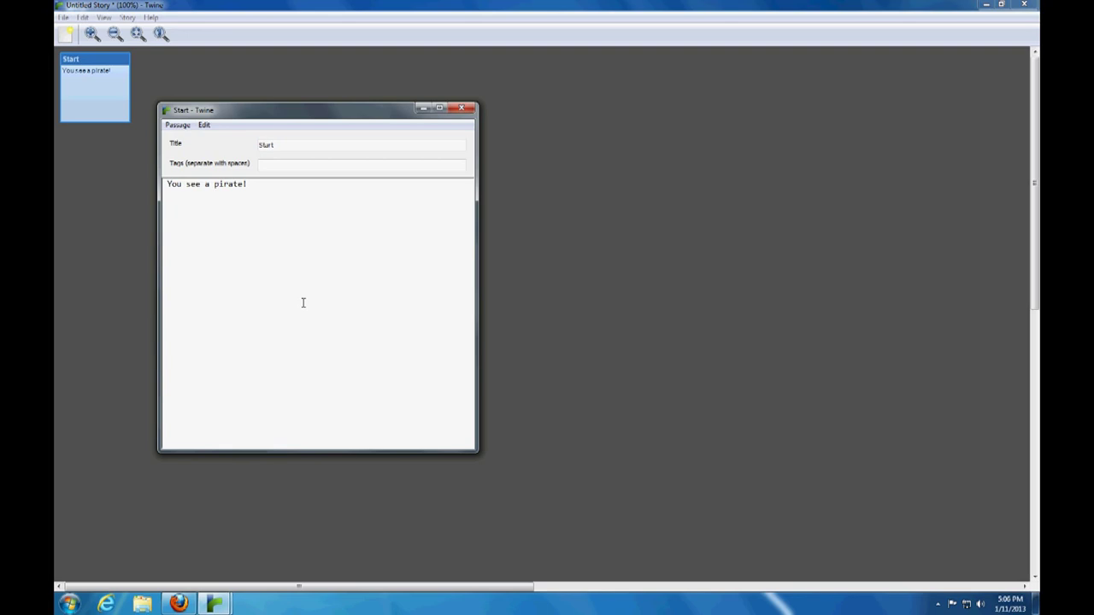
{"action": "key", "text": "Enter"}
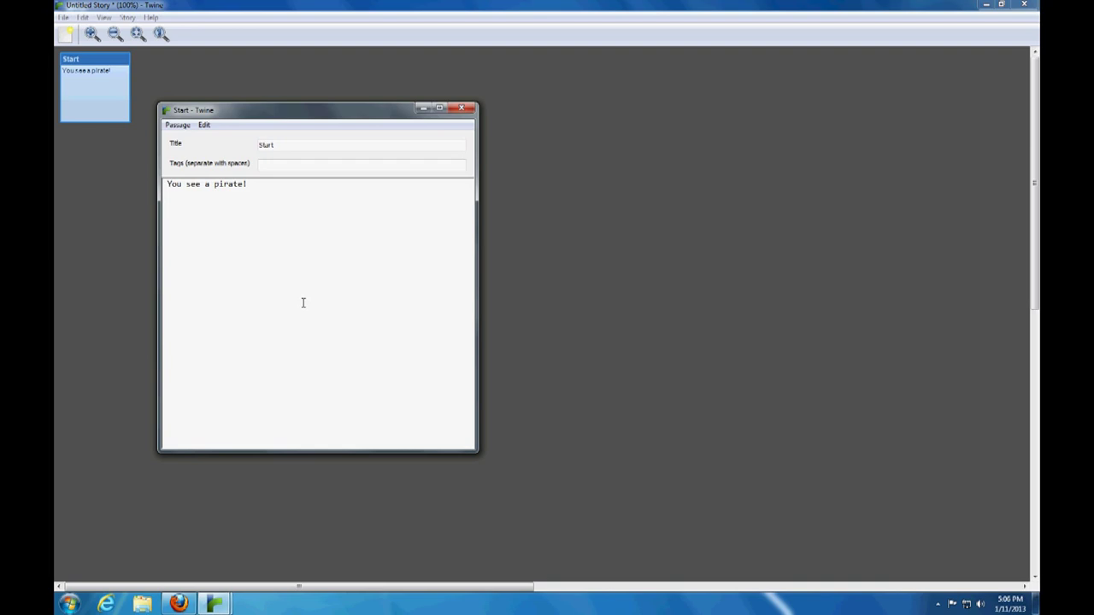
- Write the [[Oh noes!]] link under the sentence and check Passage > Broken Links
{"action": "type", "text": "[["}
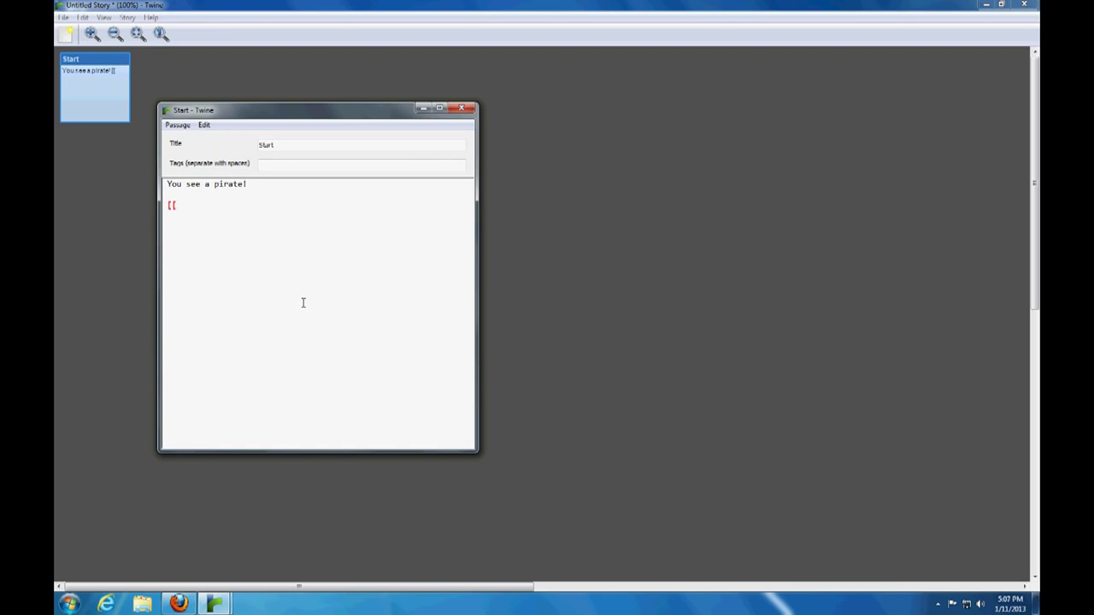
{"action": "type", "text": "["}
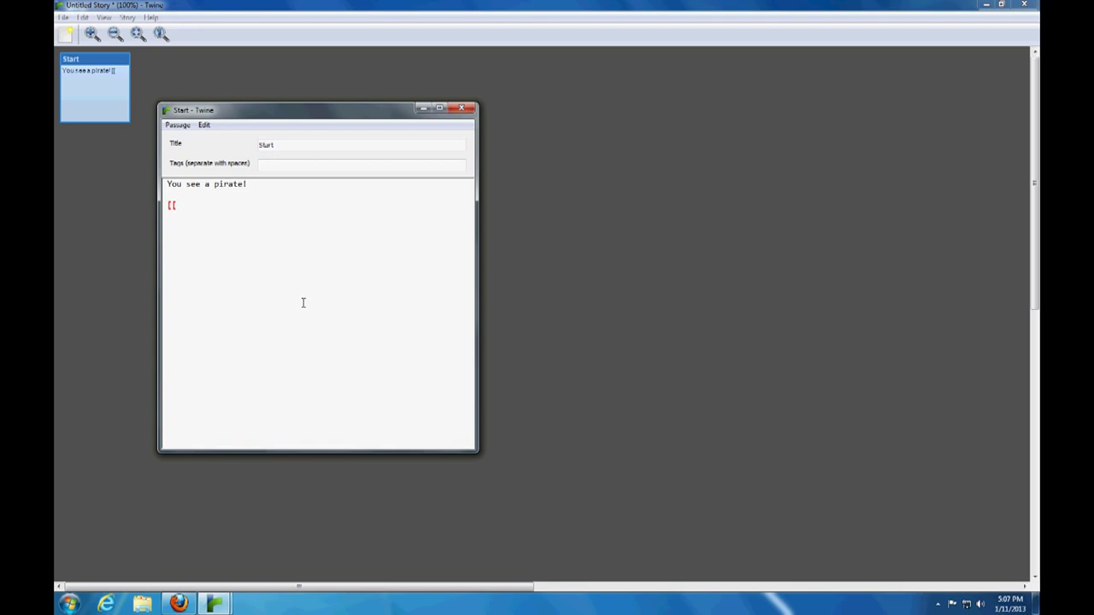
{"action": "type", "text": "On"}
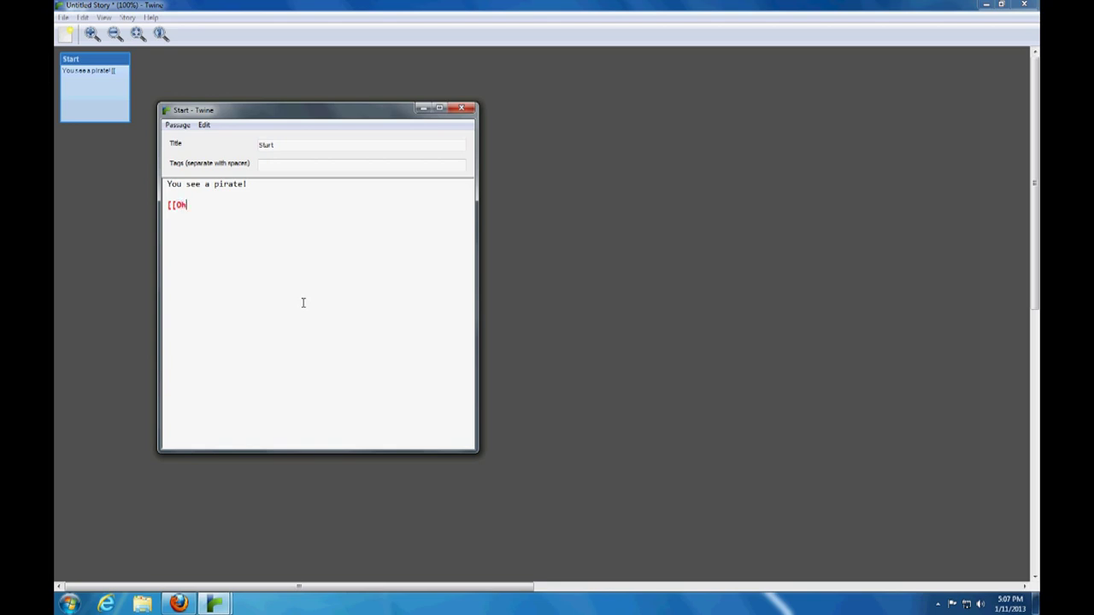
{"action": "type", "text": "h noes!"}
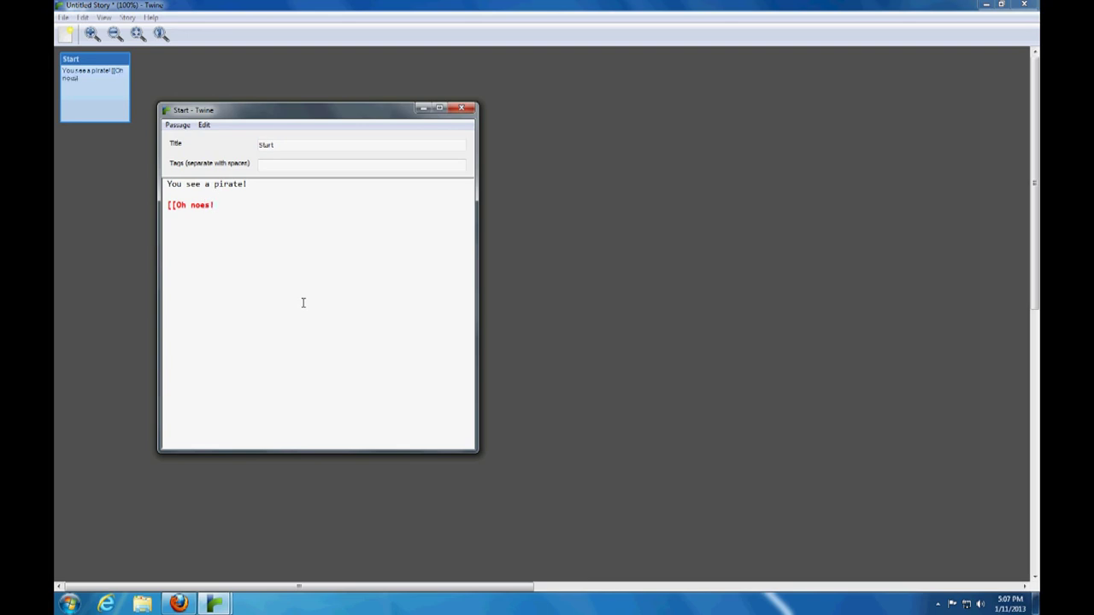
{"action": "type", "text": "]]"}
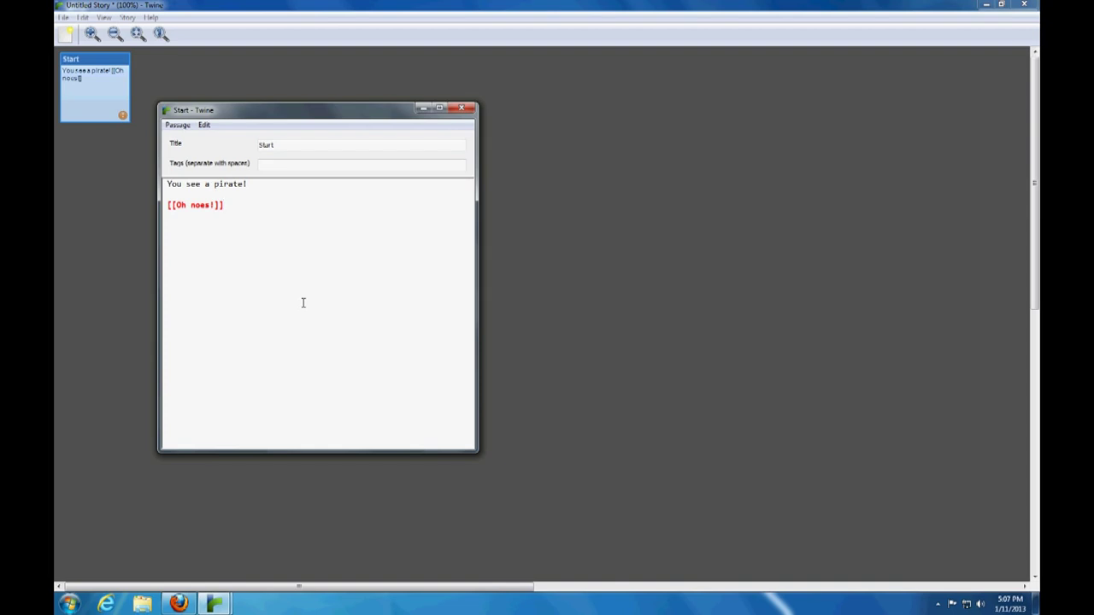
{"action": "left_click", "coordinate": [225, 204]}
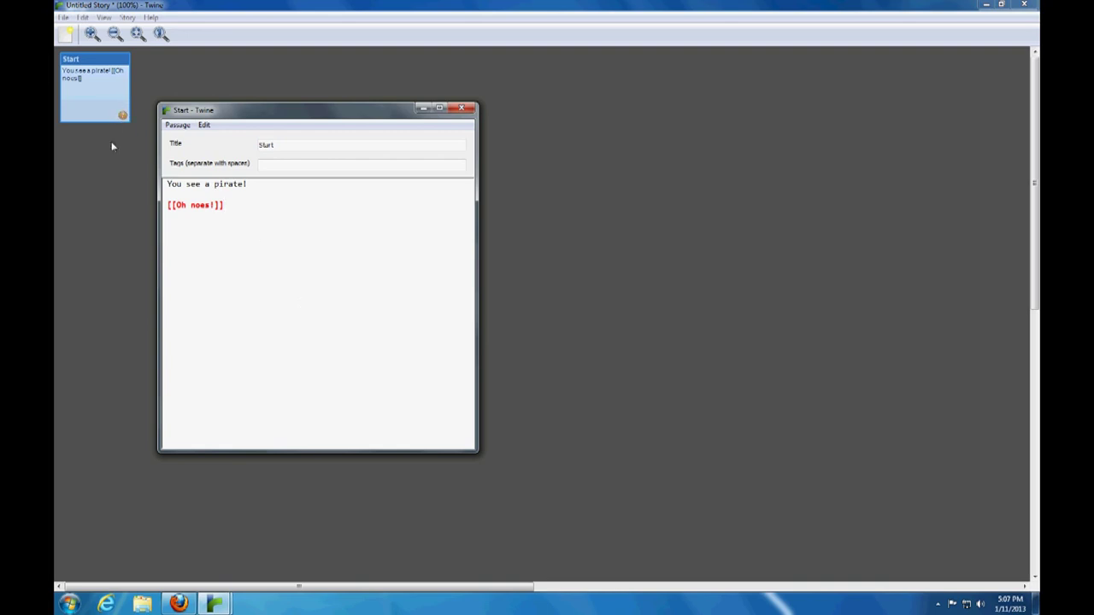
{"action": "left_click", "coordinate": [178, 125]}
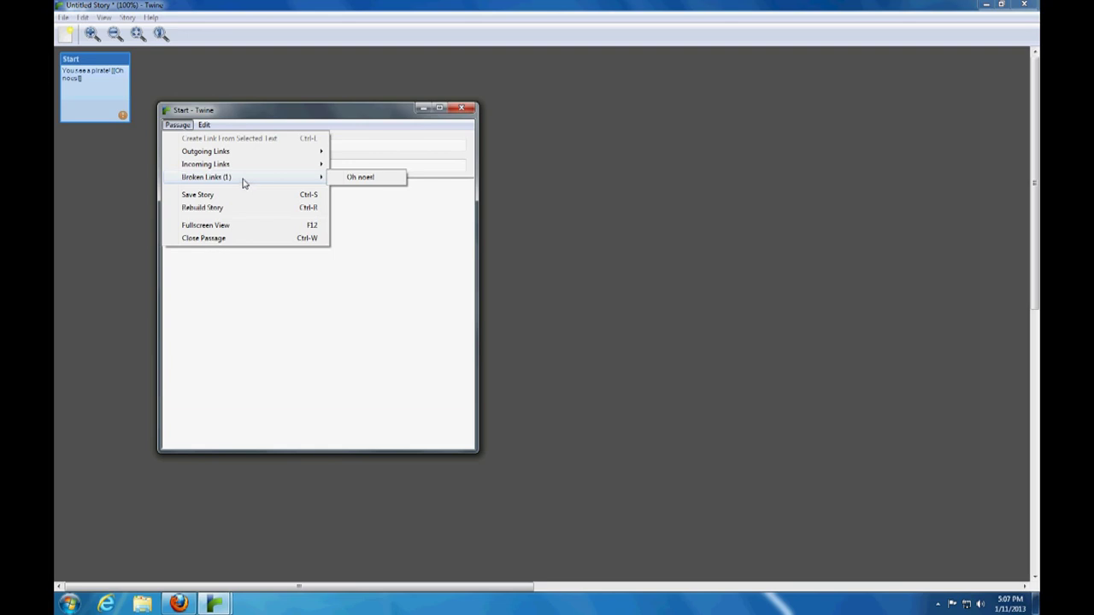
- Create the Oh noes! passage from Broken Links and write 'Oh noes! A pirate!'
{"action": "left_click", "coordinate": [360, 177]}
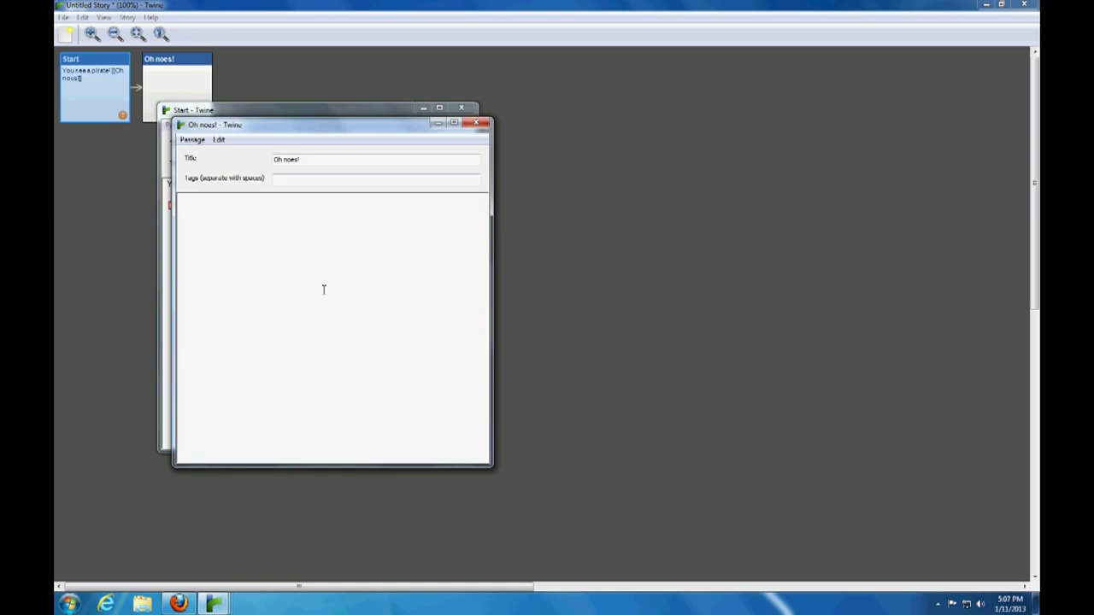
{"action": "type", "text": "Oh noes! A p"}
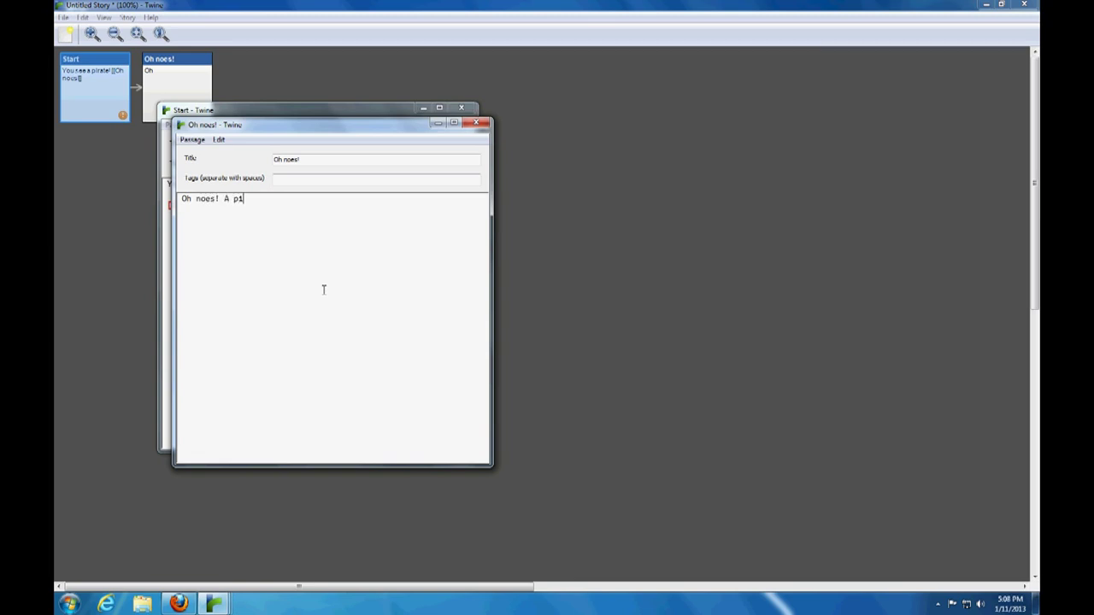
{"action": "type", "text": "irate!"}
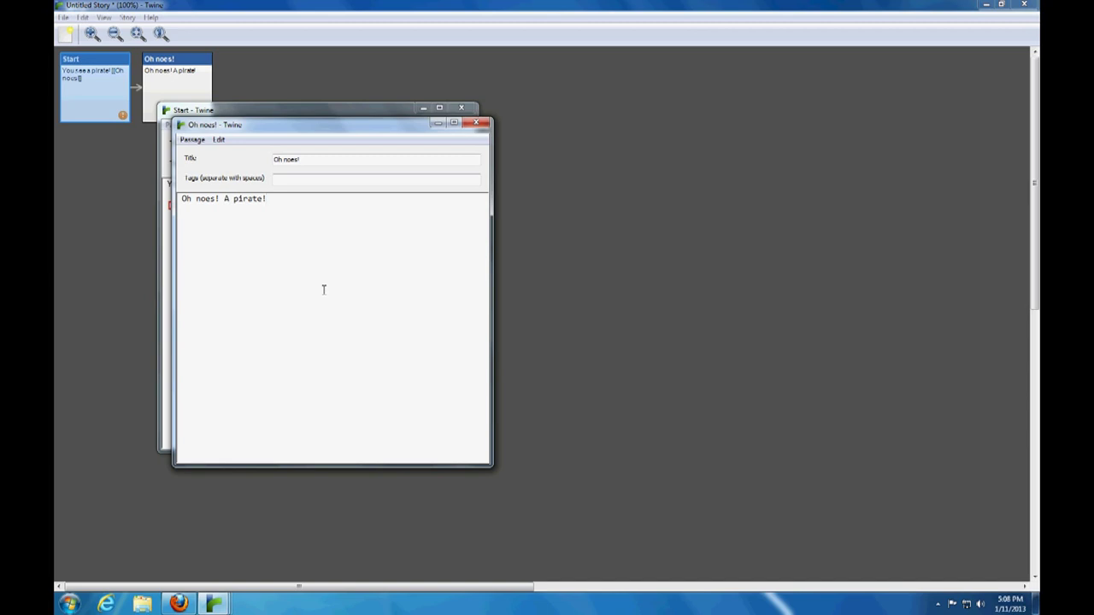
{"action": "mouse_move", "coordinate": [443, 150]}
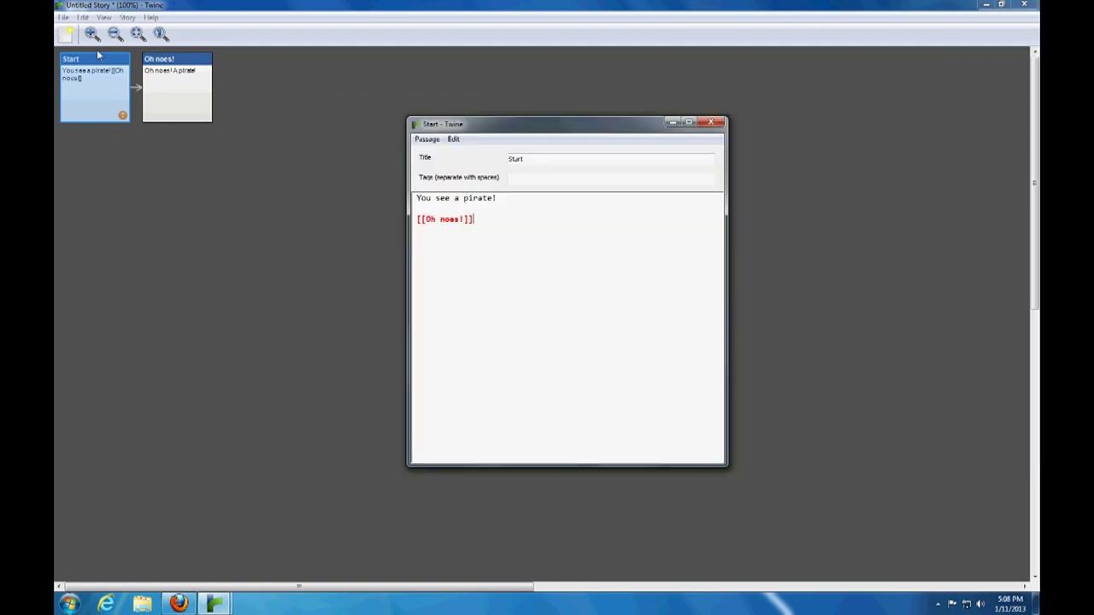
- Move the Oh noes! card beside Start and reopen the Start passage
{"action": "left_click", "coordinate": [711, 122]}
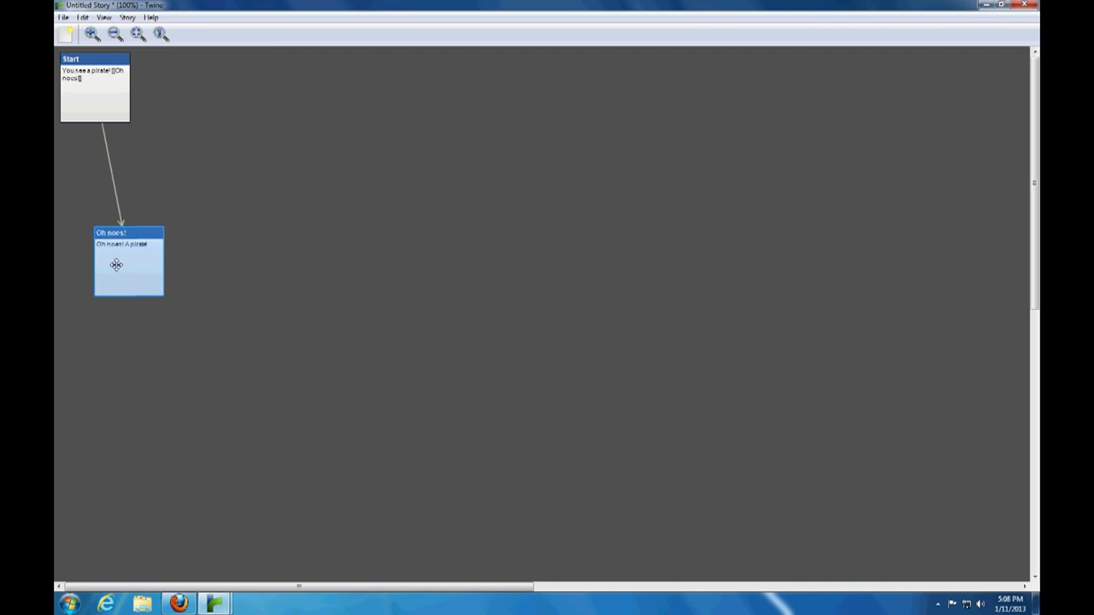
{"action": "left_click_drag", "start_coordinate": [129, 261], "coordinate": [213, 94]}
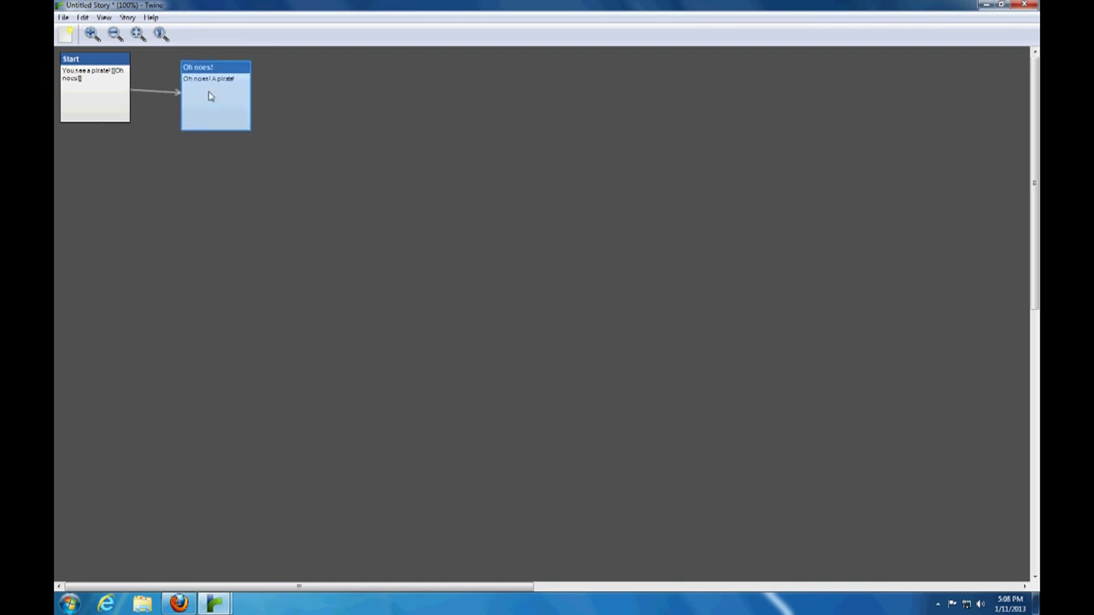
{"action": "double_click", "coordinate": [94, 86]}
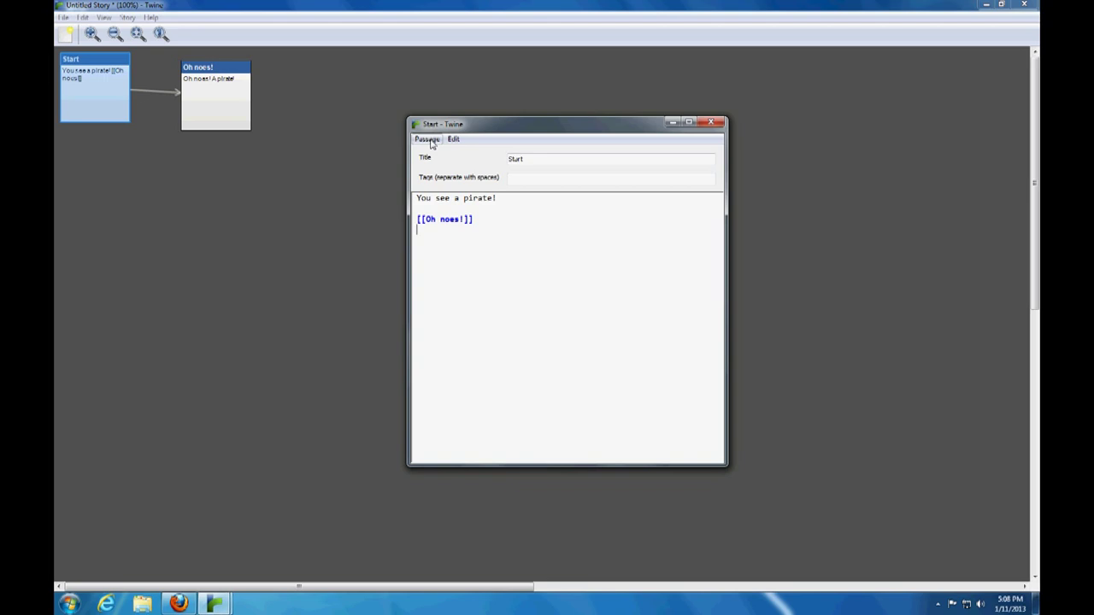
{"action": "left_click", "coordinate": [427, 140]}
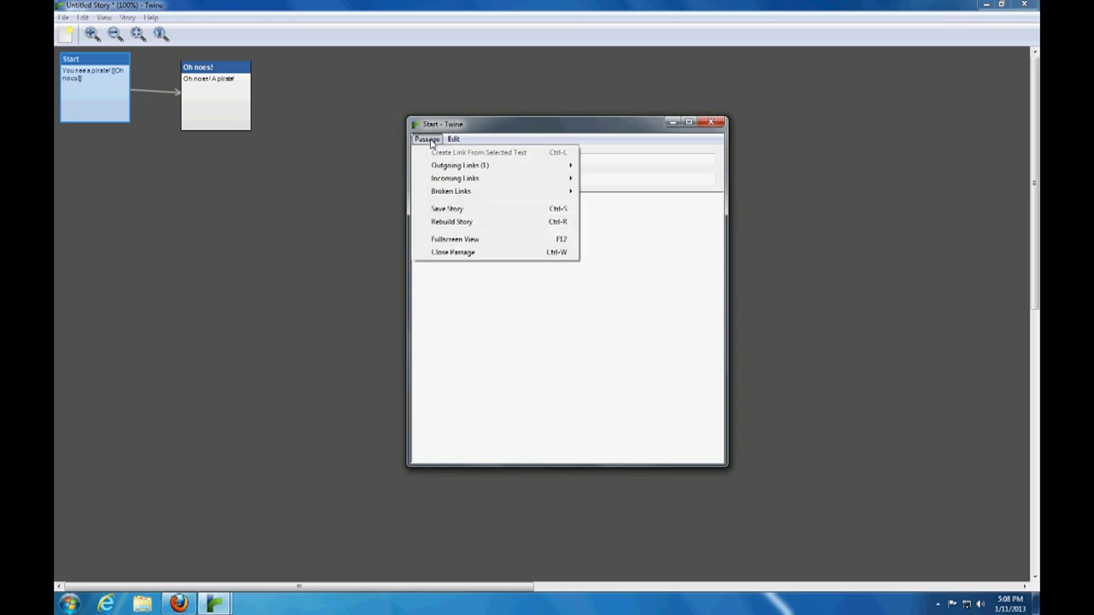
{"action": "mouse_move", "coordinate": [459, 165]}
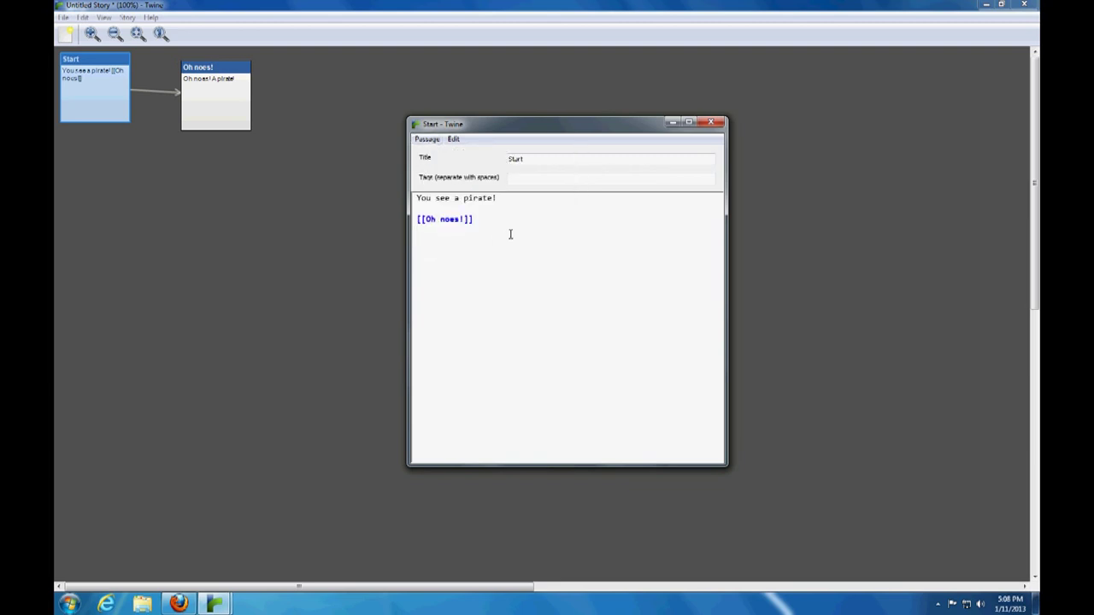
- Write the [[Oh yes!]] link beneath [[Oh noes!]] and view the broken links
{"action": "type", "text": "["}
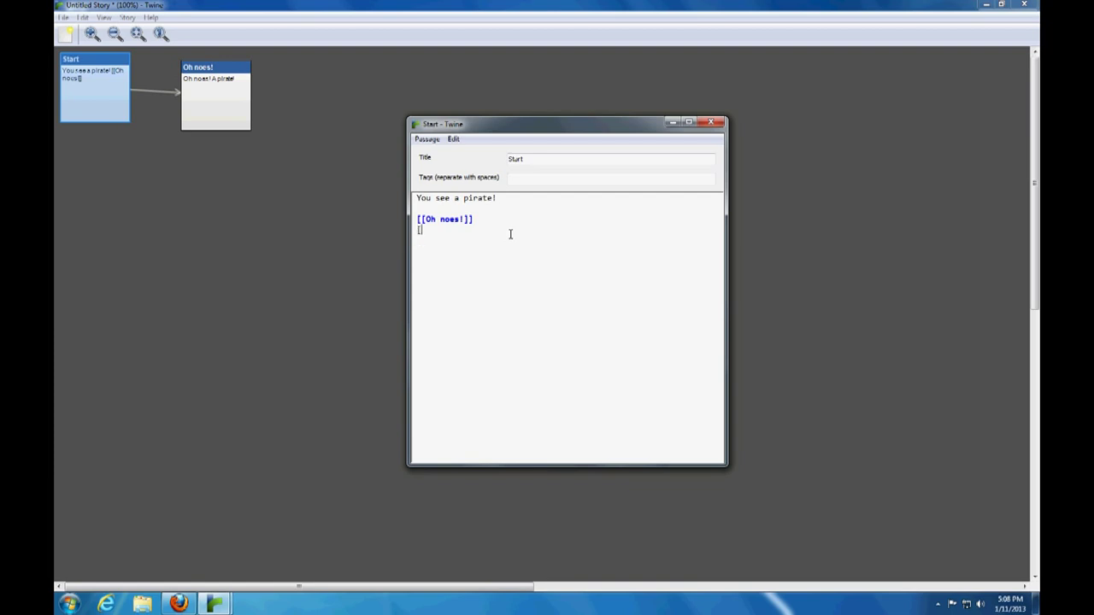
{"action": "type", "text": "["}
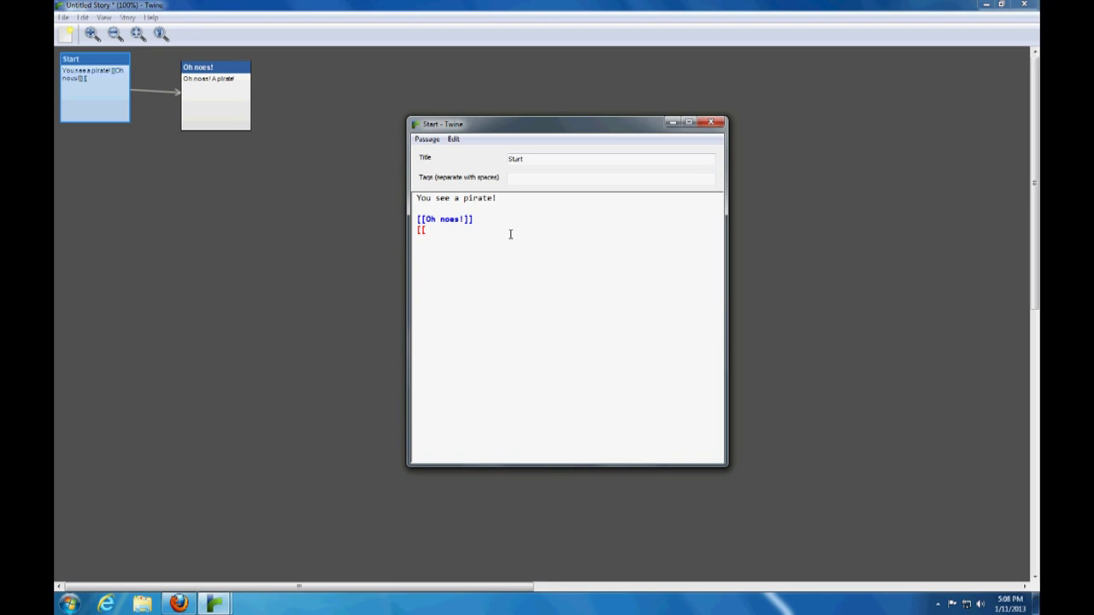
{"action": "type", "text": "Oh yes"}
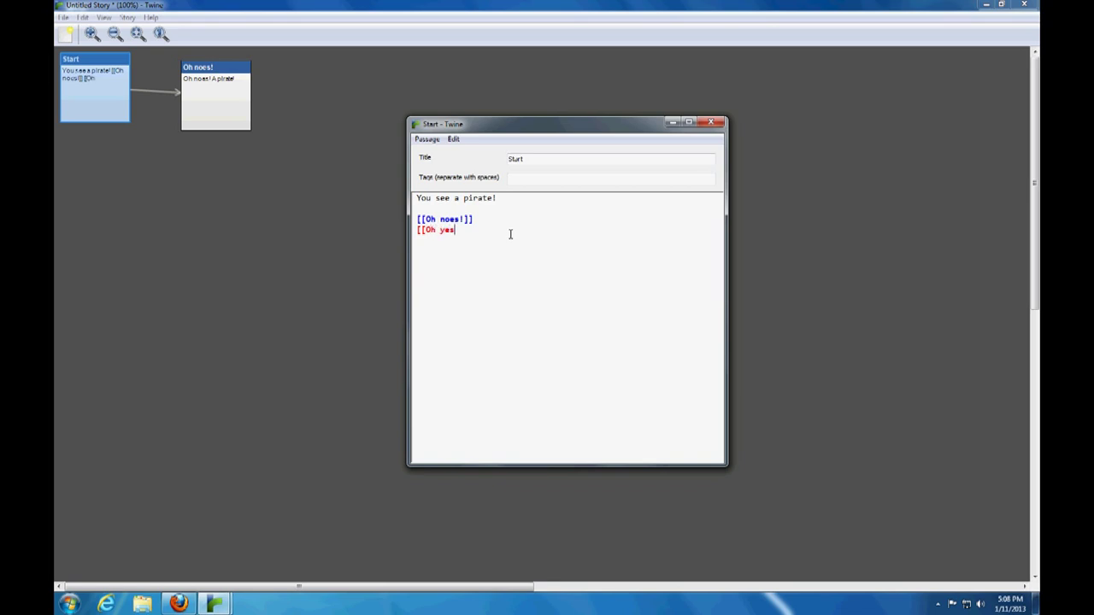
{"action": "type", "text": "!]]"}
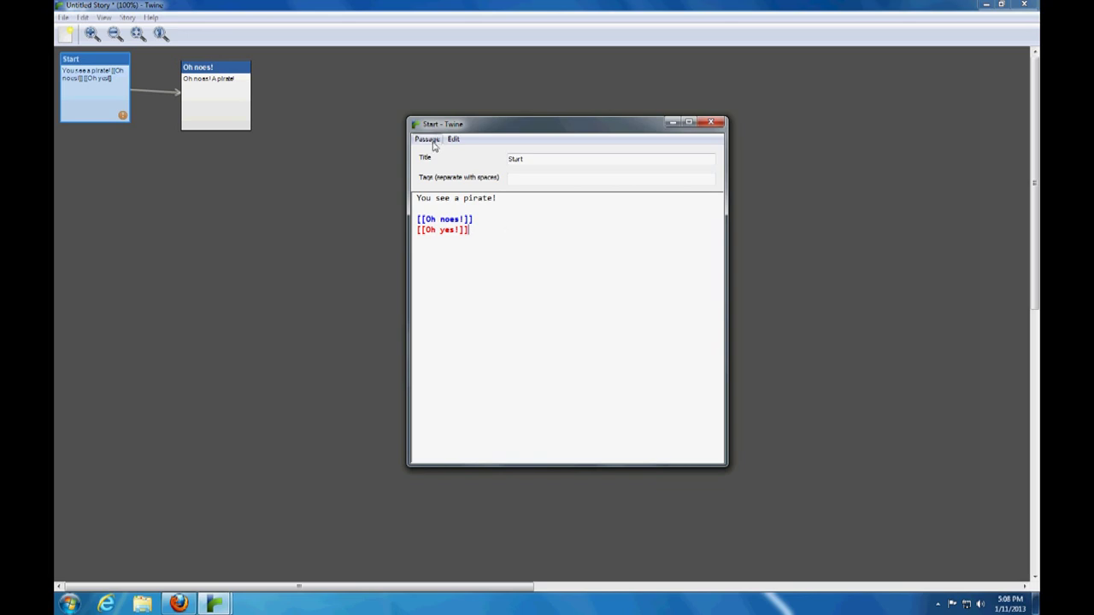
{"action": "left_click", "coordinate": [428, 139]}
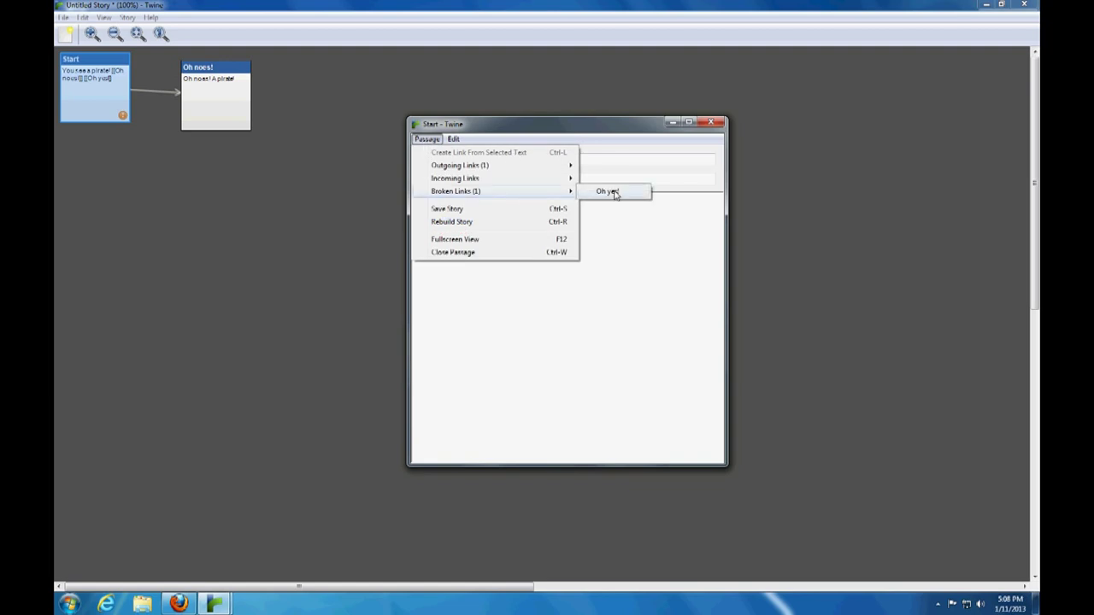
- Create the Oh yes! passage and write 'Oh yes! A pirate! Awesome!' in it
{"action": "left_click", "coordinate": [607, 192]}
{"action": "type", "text": "Oh yes! A"}
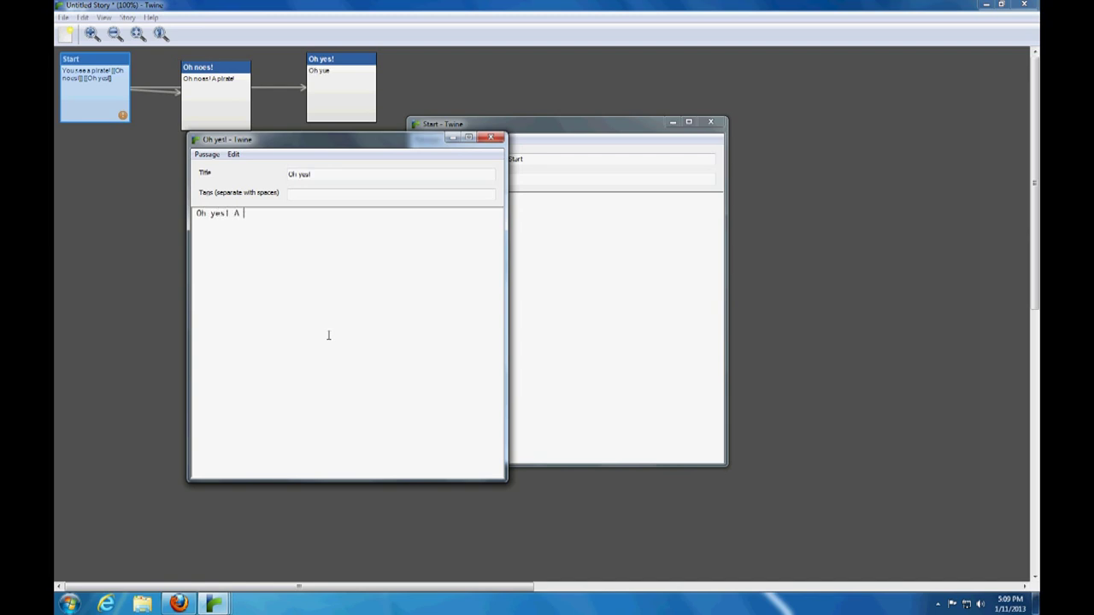
{"action": "type", "text": "pirate Awesom"}
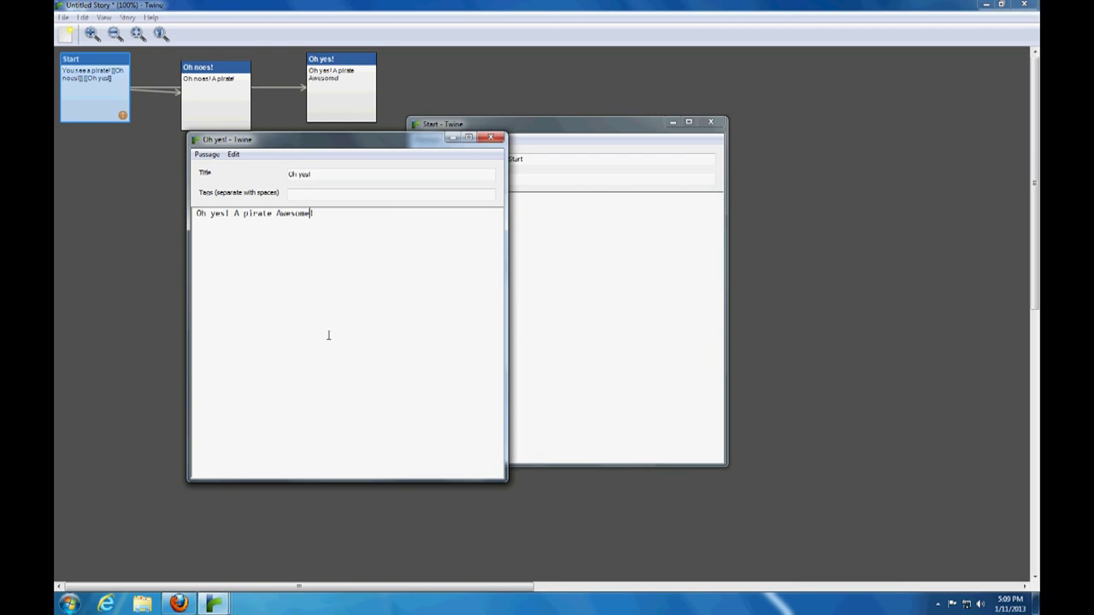
{"action": "type", "text": "e!"}
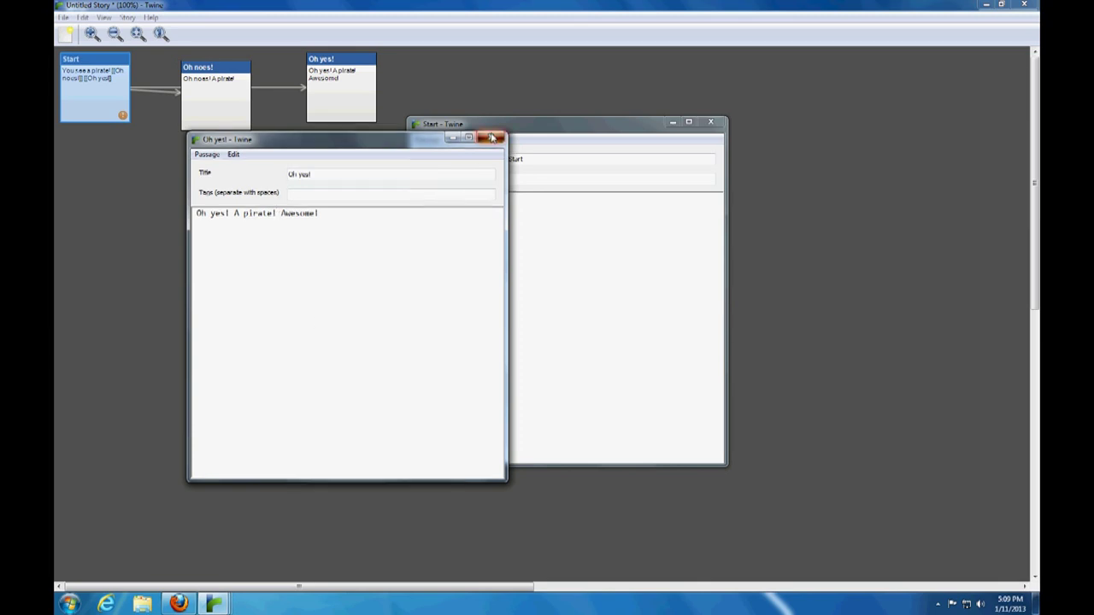
- Close the Oh yes! and Start editors and drag Oh noes! below Start
{"action": "left_click", "coordinate": [493, 139]}
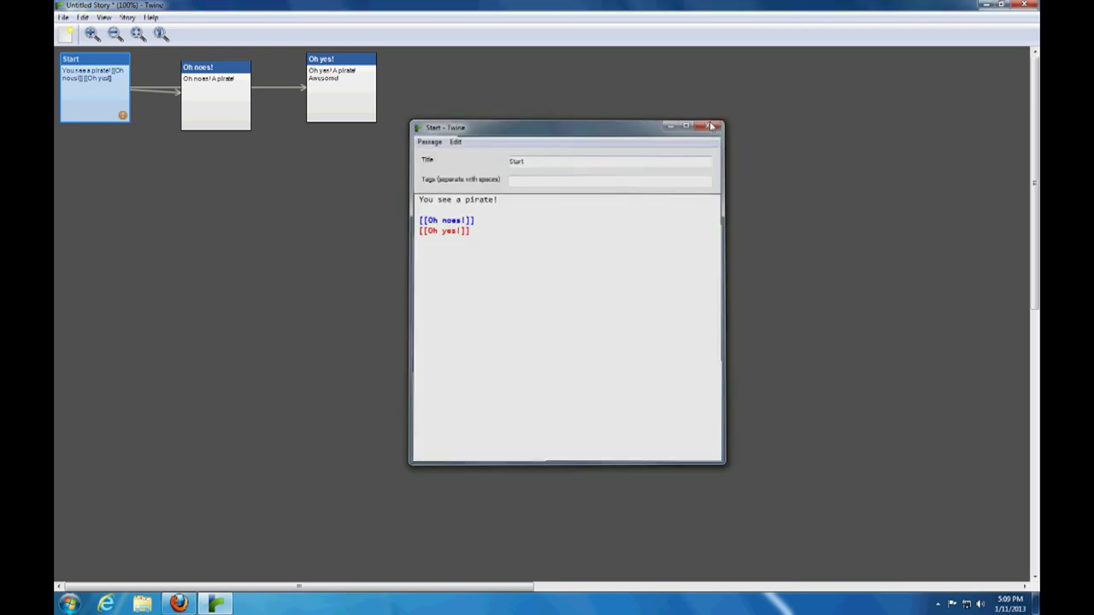
{"action": "left_click", "coordinate": [717, 127]}
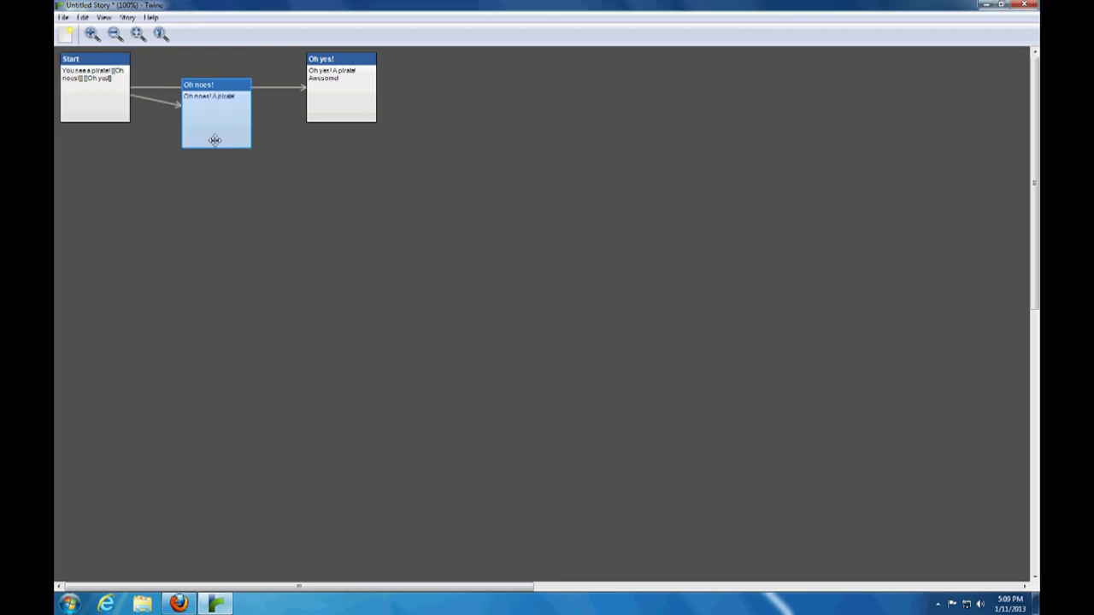
{"action": "left_click_drag", "start_coordinate": [216, 116], "coordinate": [171, 282]}
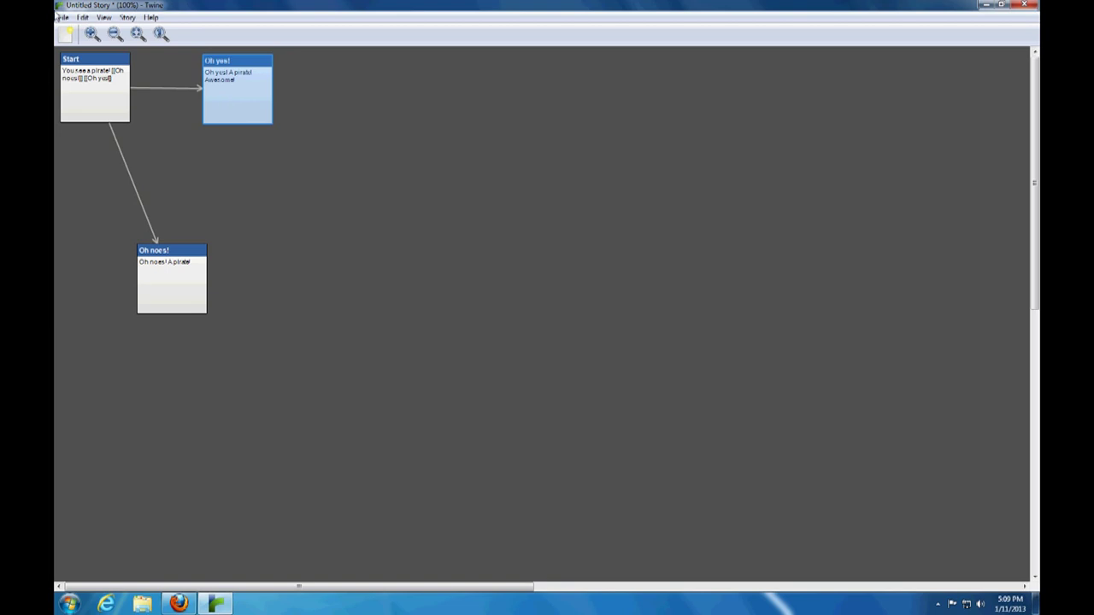
- Save the story as Pirate.tws, overwriting the existing Pirate file
{"action": "left_click", "coordinate": [62, 17]}
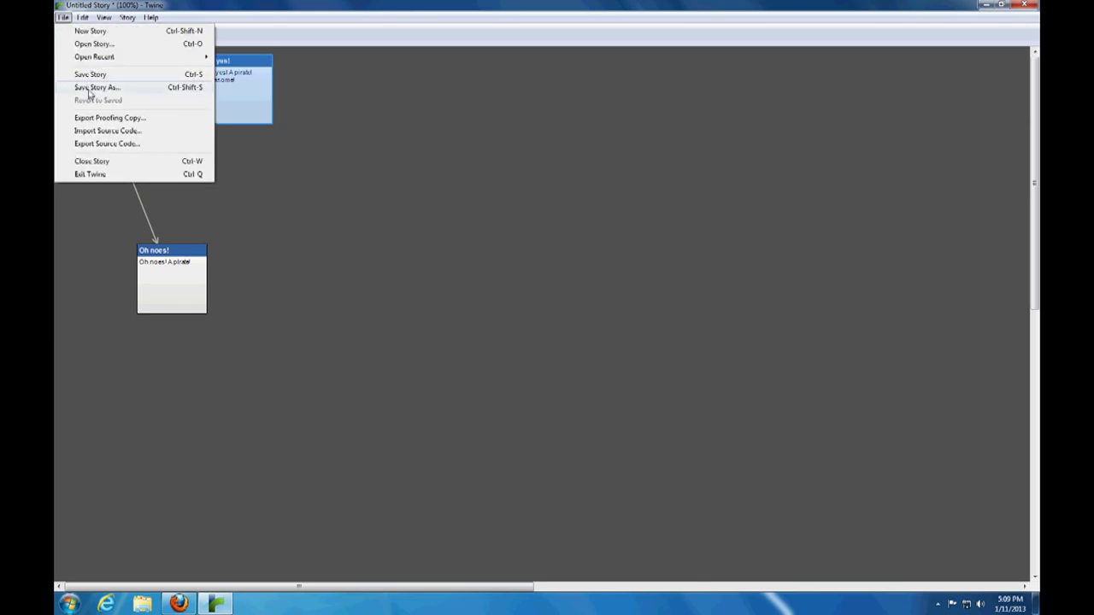
{"action": "left_click", "coordinate": [97, 87]}
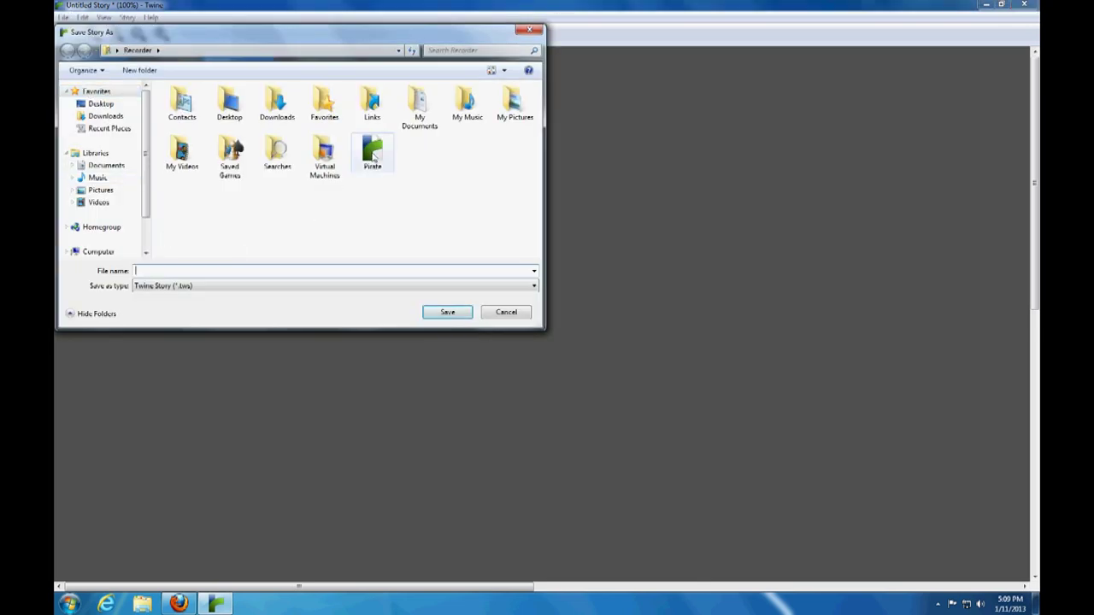
{"action": "left_click", "coordinate": [373, 152]}
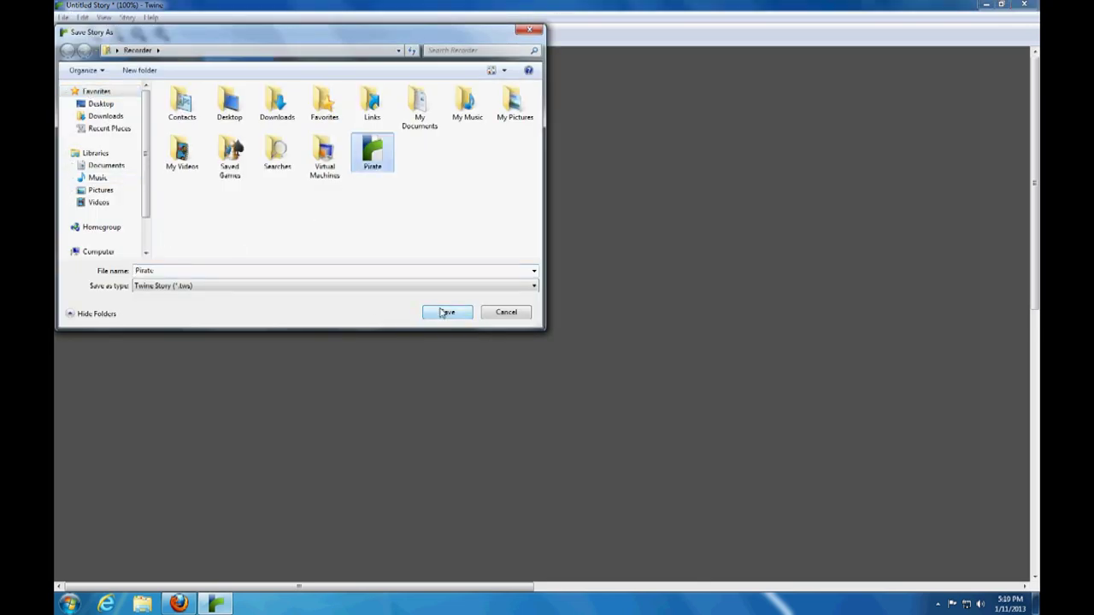
{"action": "left_click", "coordinate": [447, 312]}
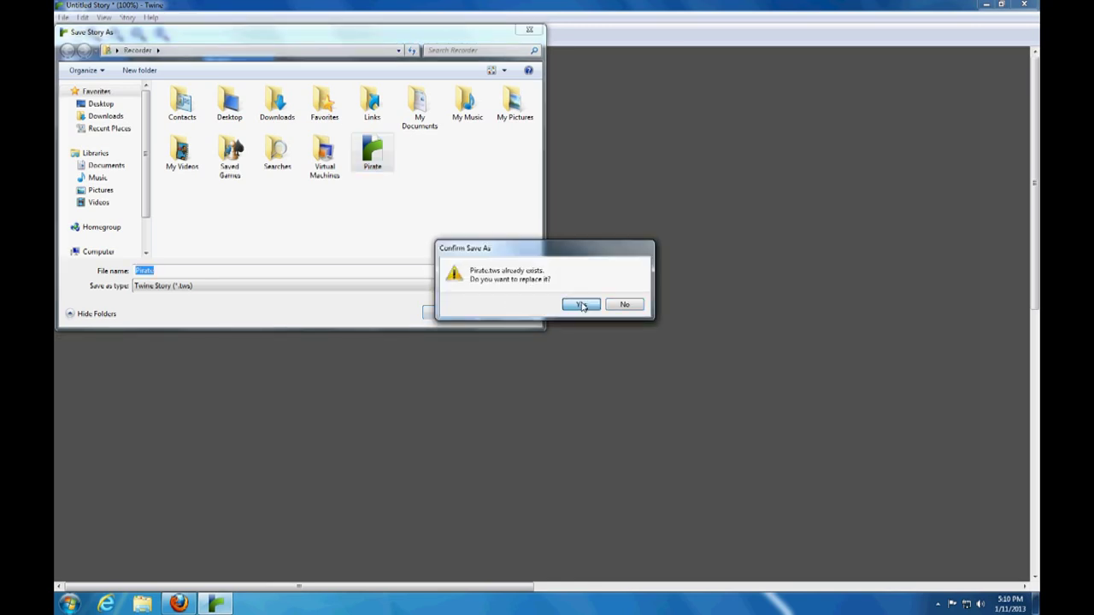
{"action": "left_click", "coordinate": [581, 305]}
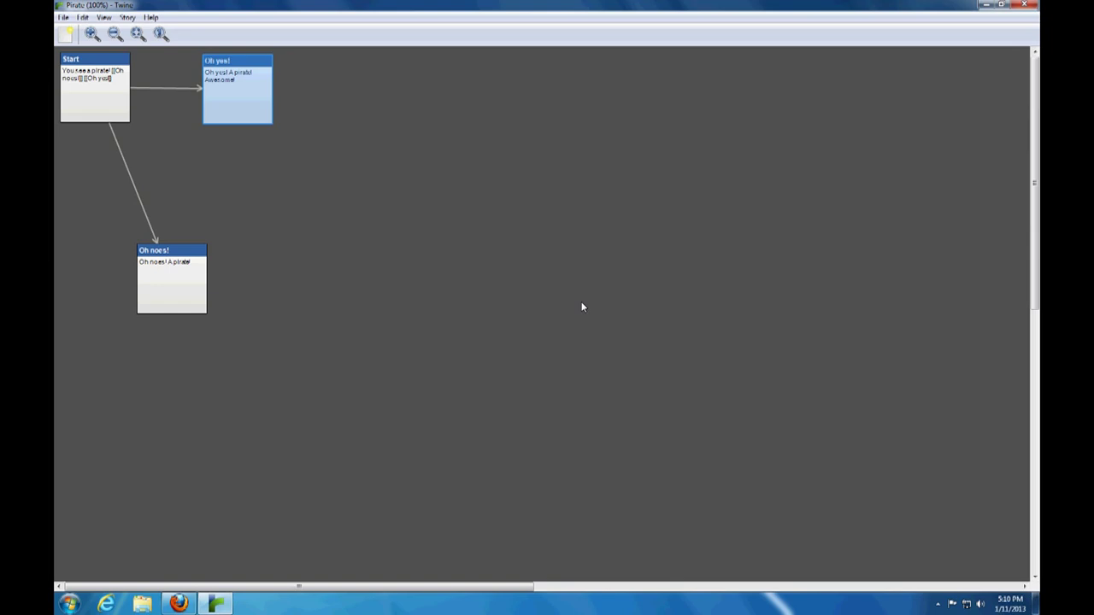
{"action": "left_click", "coordinate": [128, 18]}
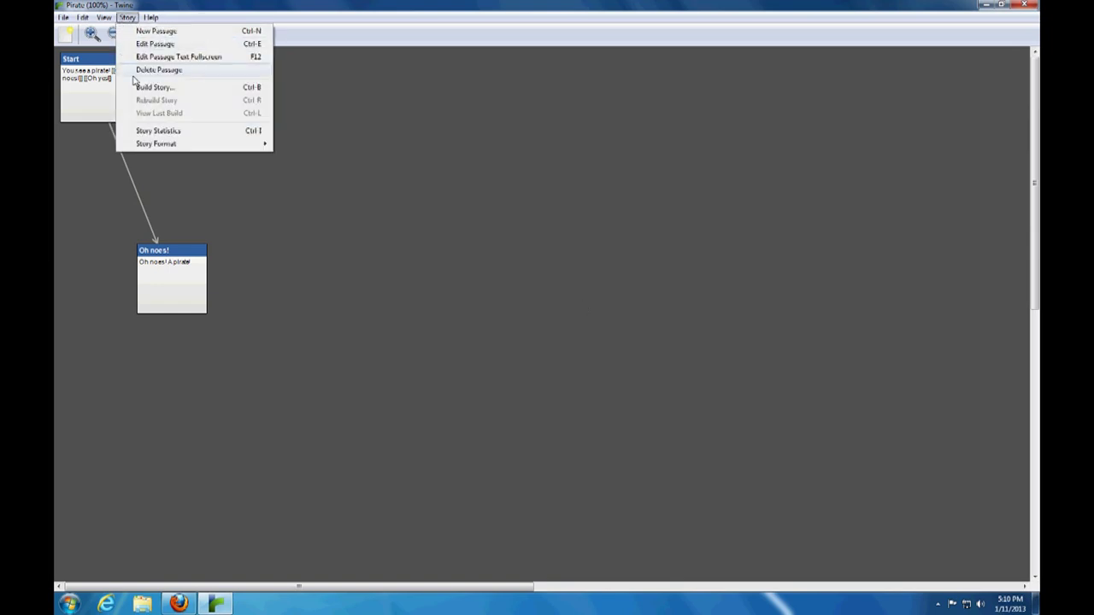
{"action": "mouse_move", "coordinate": [154, 87]}
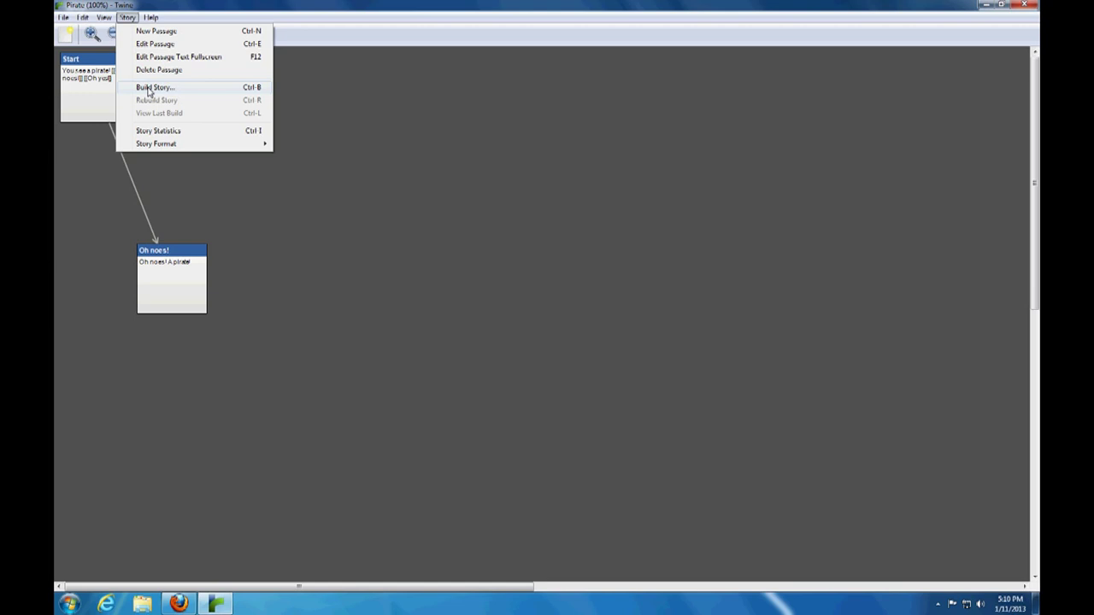
- Build the story into a web page file named 'pirate'
{"action": "left_click", "coordinate": [154, 87]}
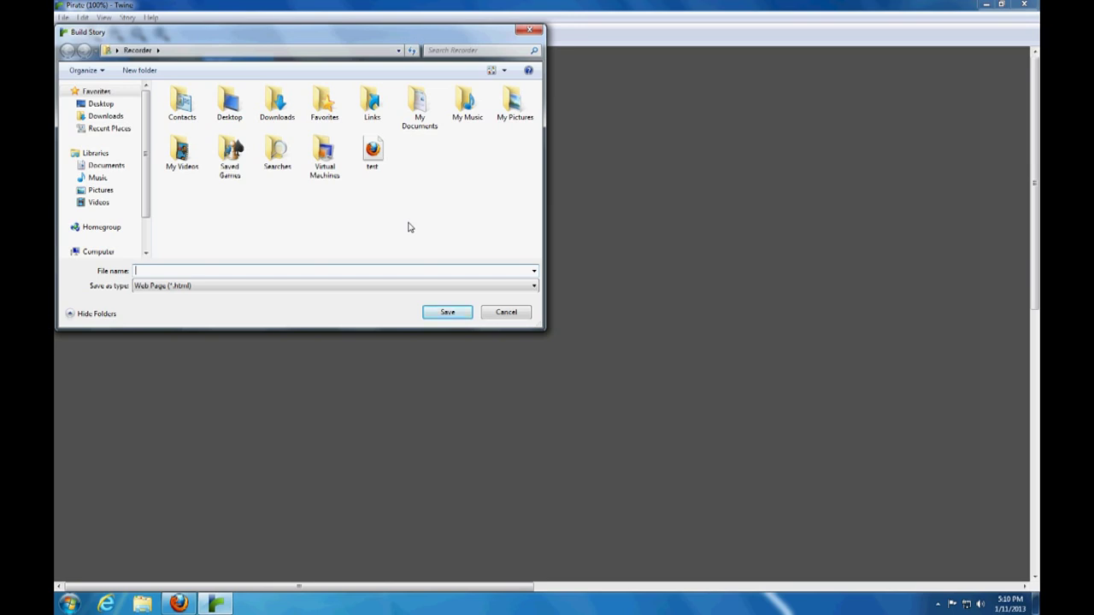
{"action": "type", "text": "p"}
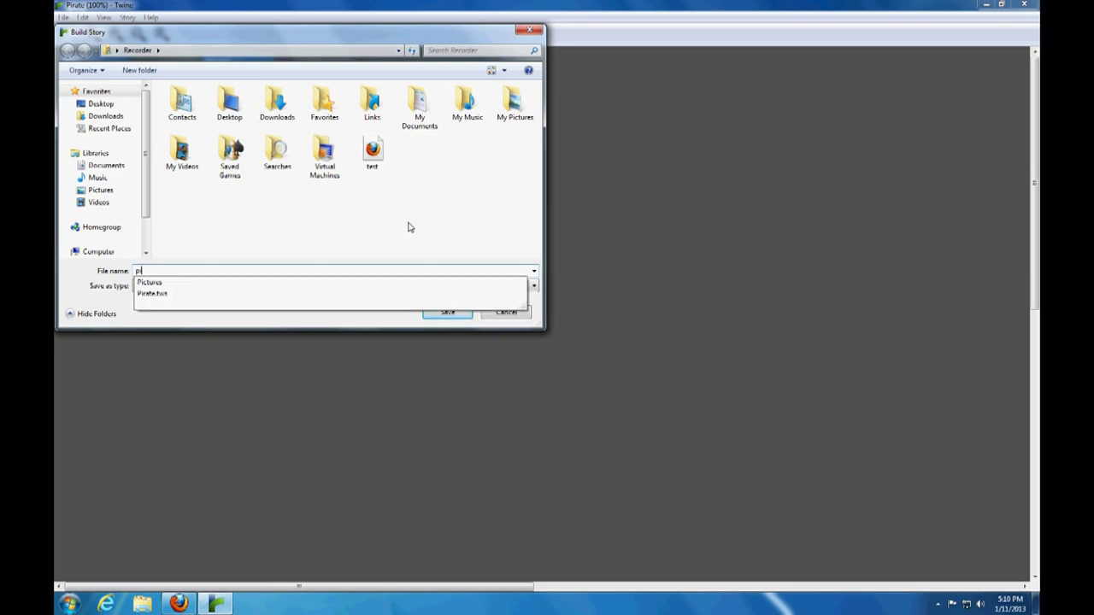
{"action": "type", "text": "irate"}
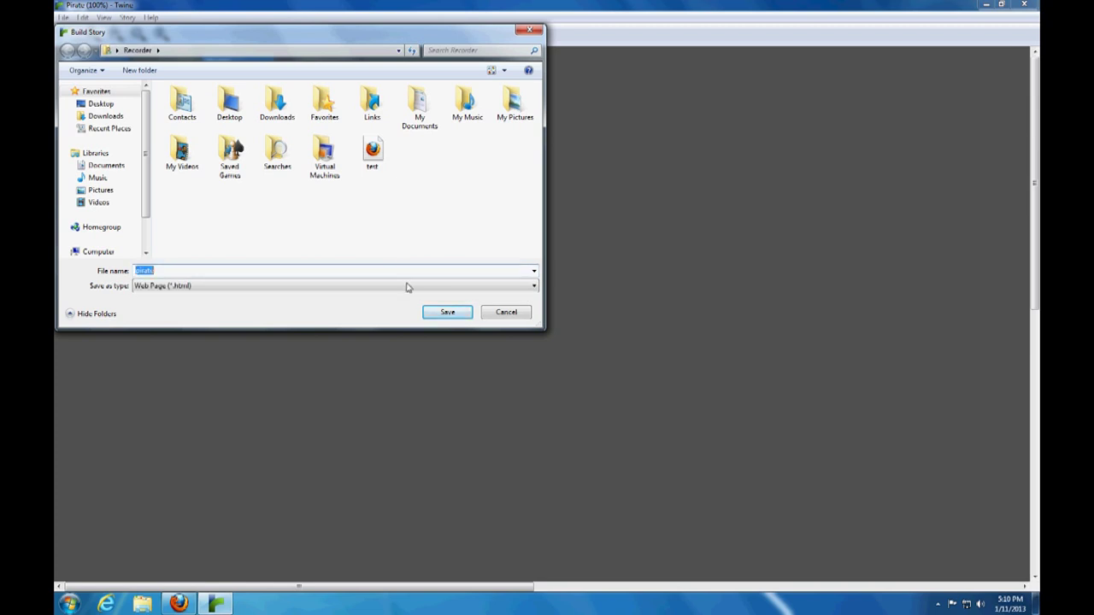
{"action": "left_click", "coordinate": [447, 312]}
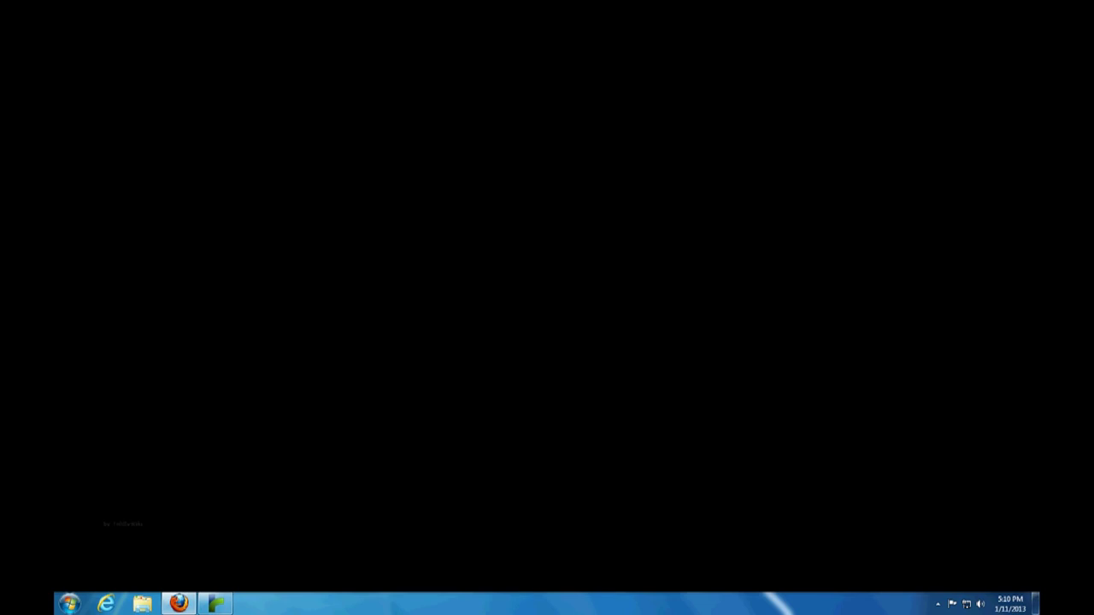
- Close Firefox to get back to the Twine Pirate story map
{"action": "left_click", "coordinate": [216, 605]}
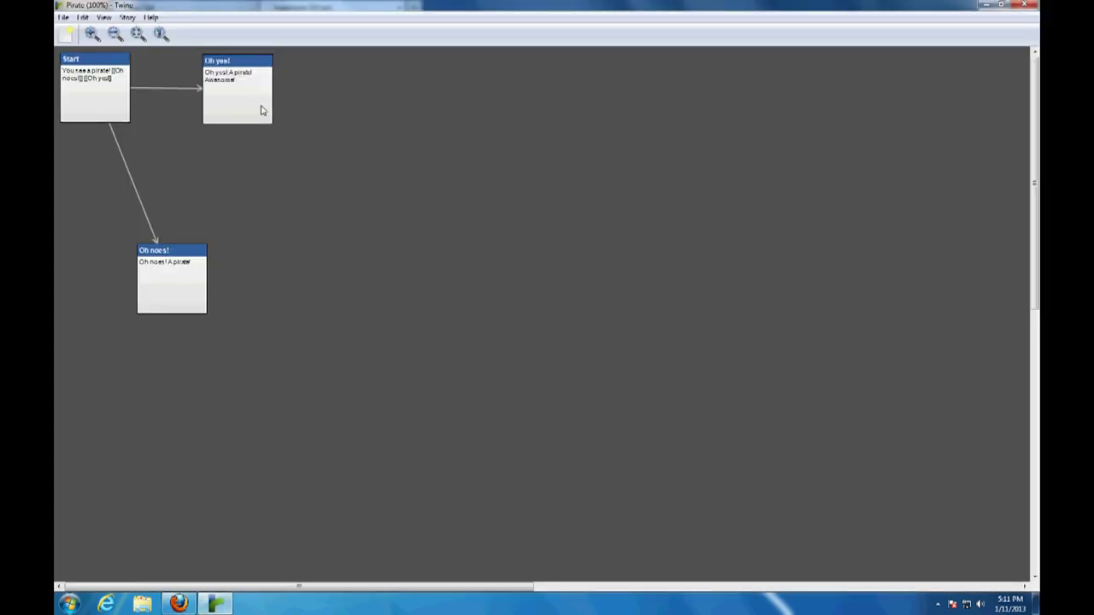
{"action": "mouse_move", "coordinate": [232, 106]}
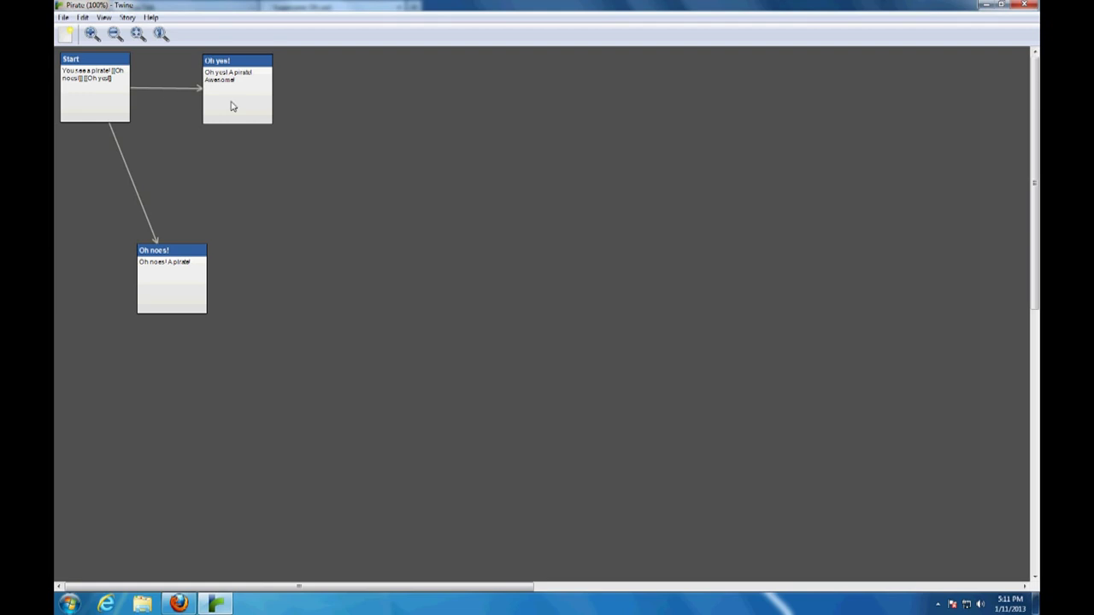
- Add 'And a dancer!' after 'You see a pirate!' in the Start passage
{"action": "double_click", "coordinate": [94, 86]}
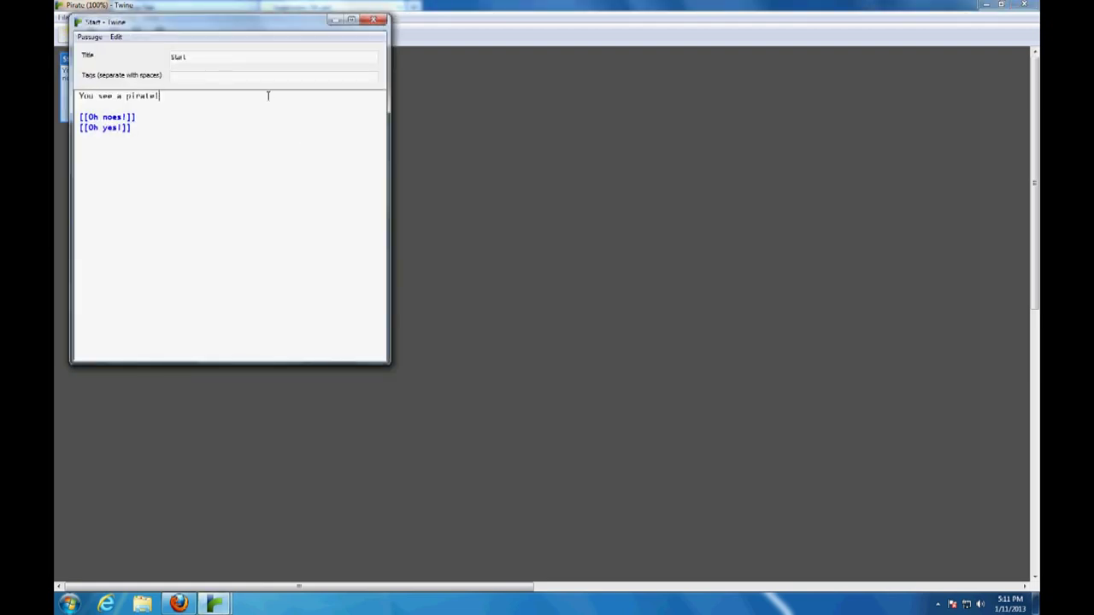
{"action": "type", "text": "And a dancer"}
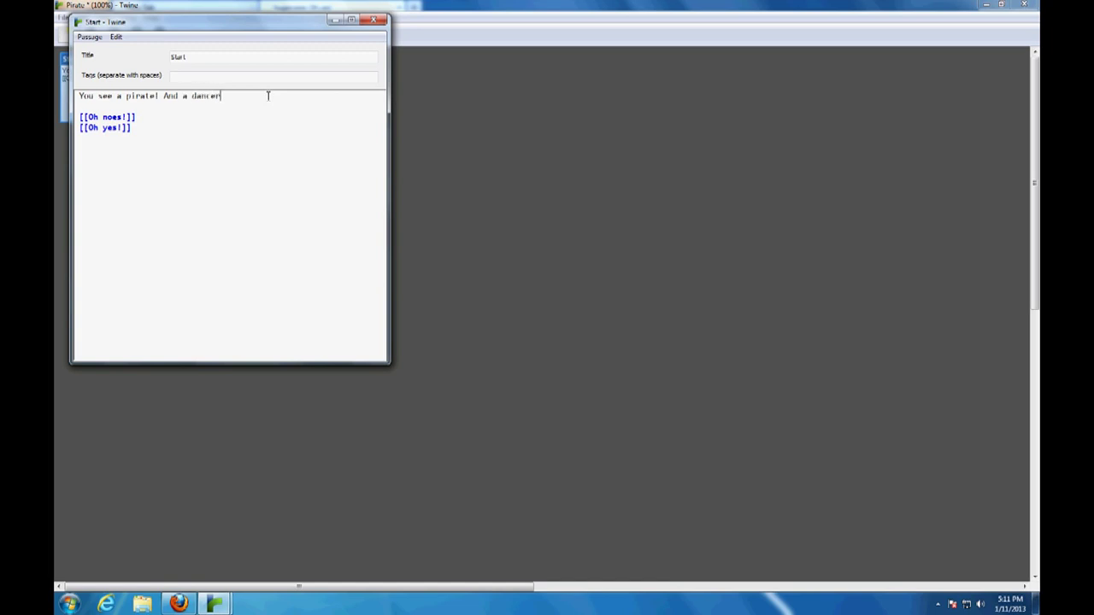
{"action": "type", "text": "!"}
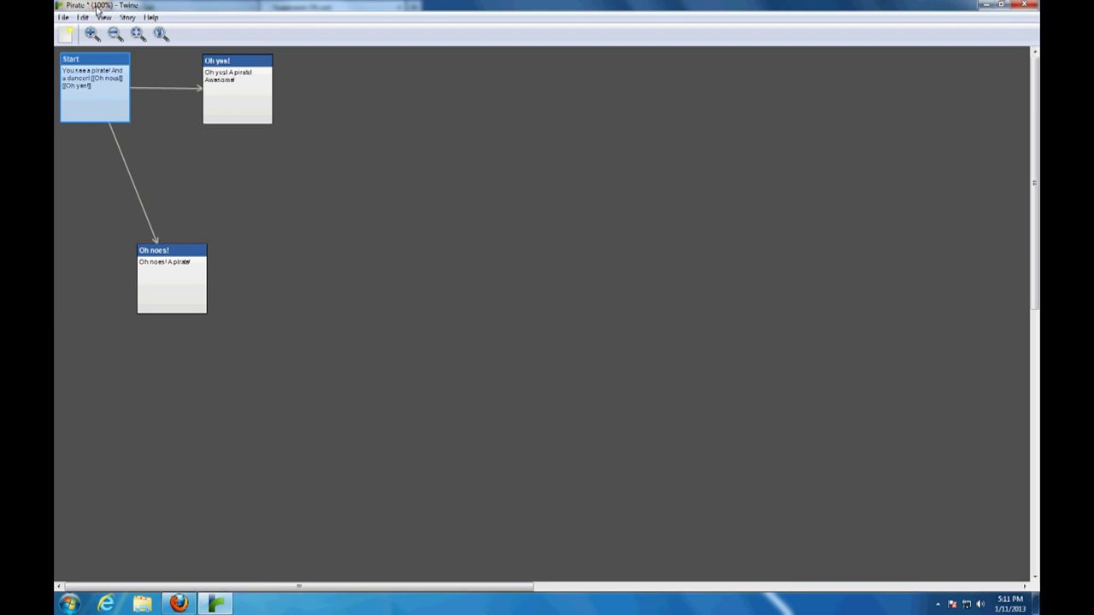
{"action": "mouse_move", "coordinate": [93, 13]}
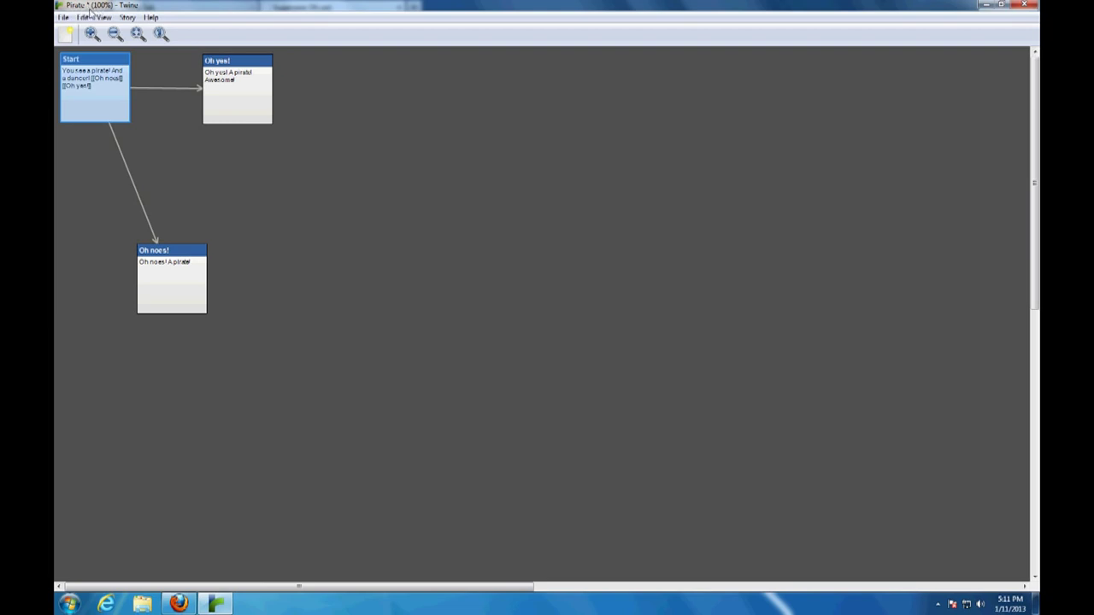
- Save the edited Pirate story and look over the available story formats
{"action": "left_click", "coordinate": [63, 17]}
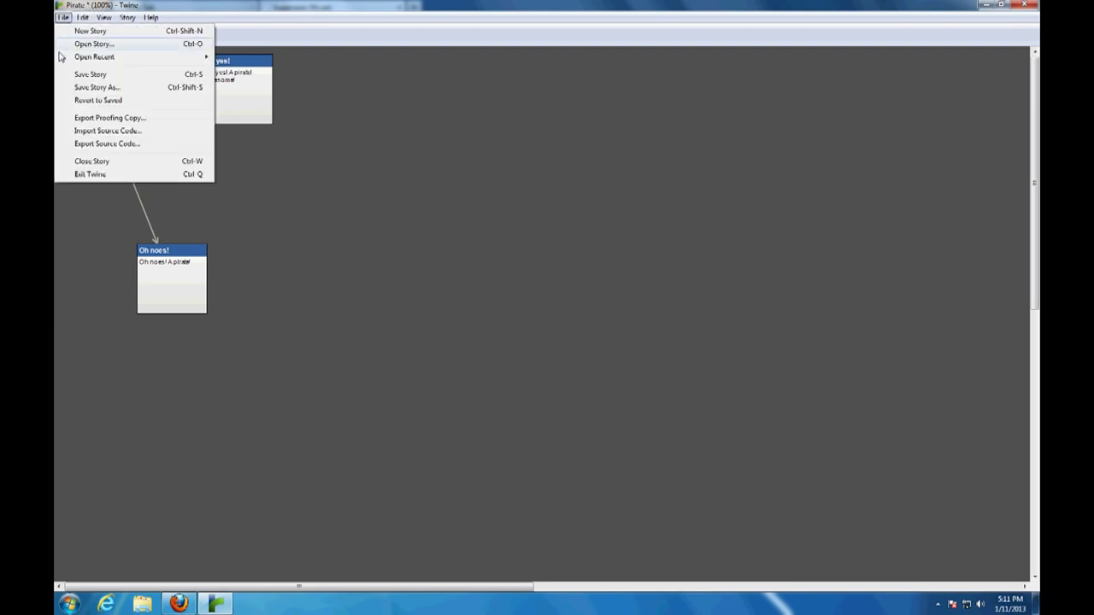
{"action": "left_click", "coordinate": [127, 17]}
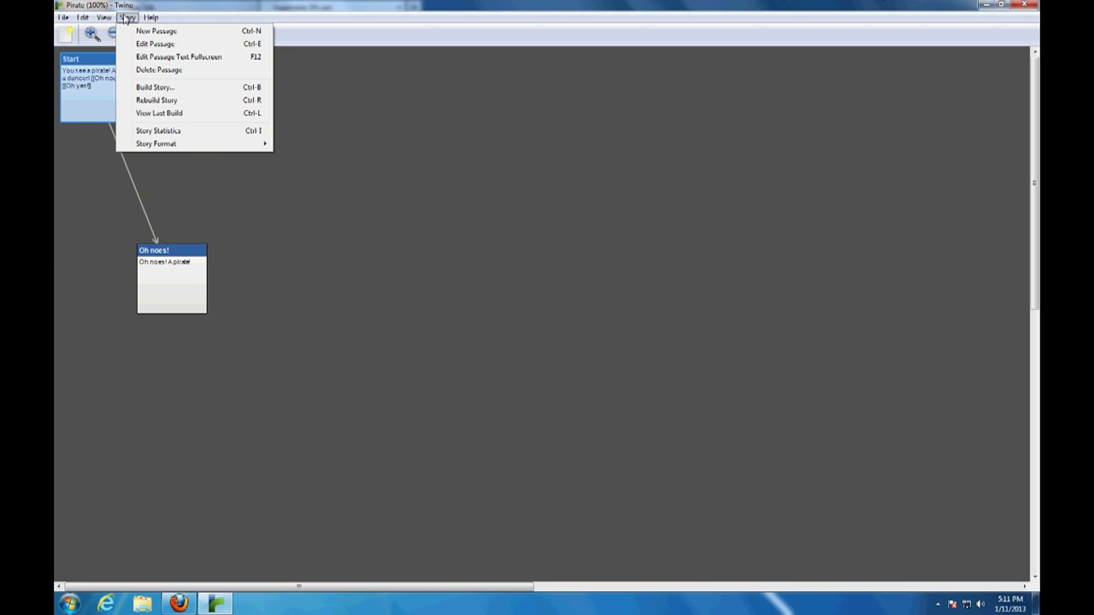
{"action": "mouse_move", "coordinate": [159, 113]}
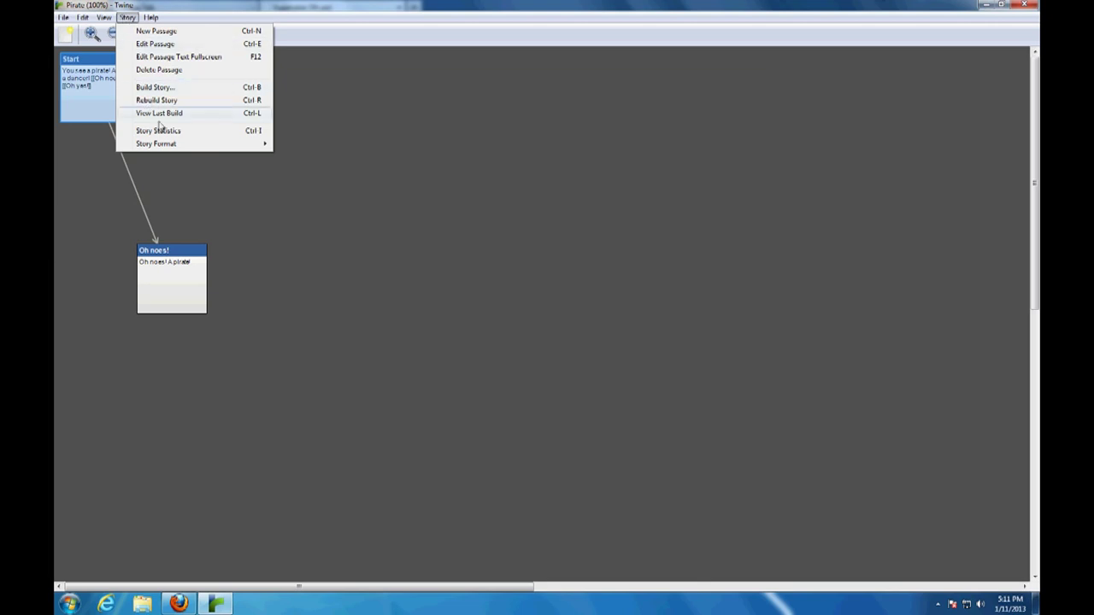
{"action": "left_click", "coordinate": [156, 144]}
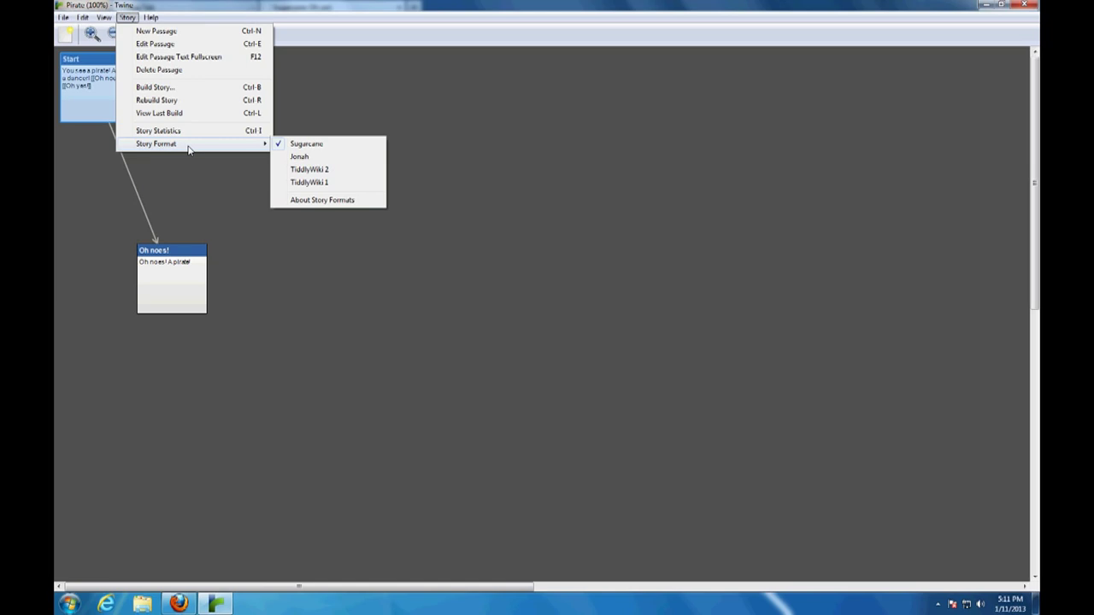
{"action": "mouse_move", "coordinate": [299, 157]}
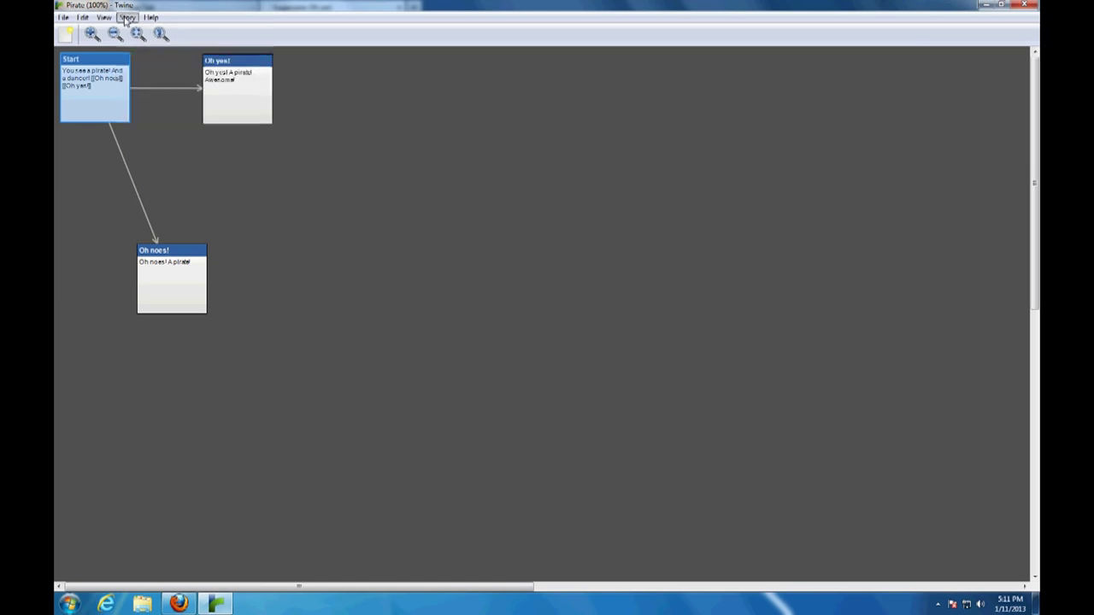
- Build the story to pirate.html, replacing the existing file
{"action": "left_click", "coordinate": [127, 17]}
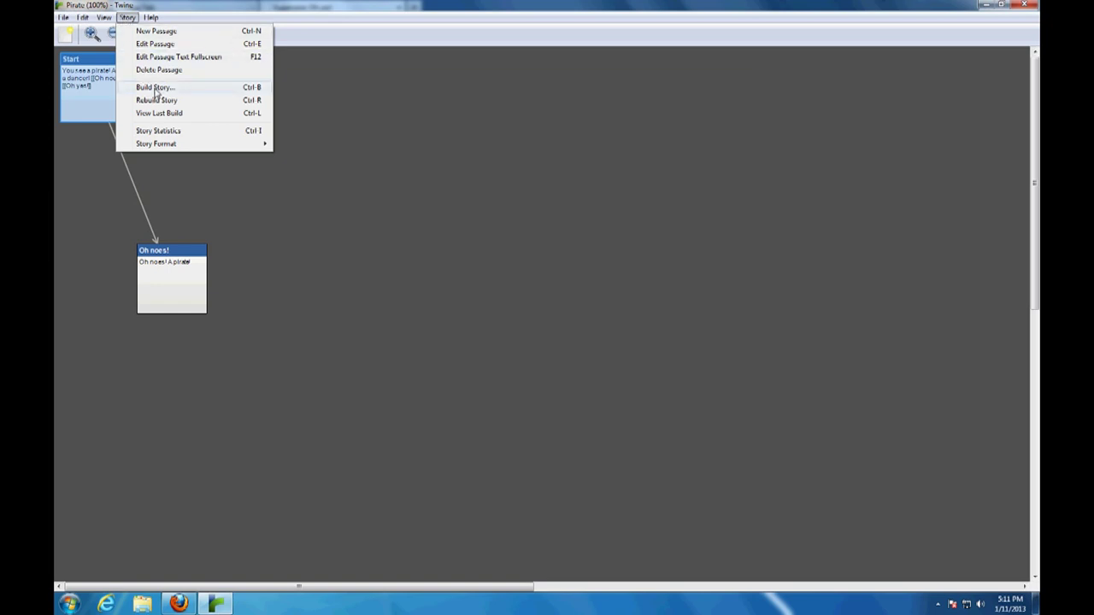
{"action": "left_click", "coordinate": [155, 87]}
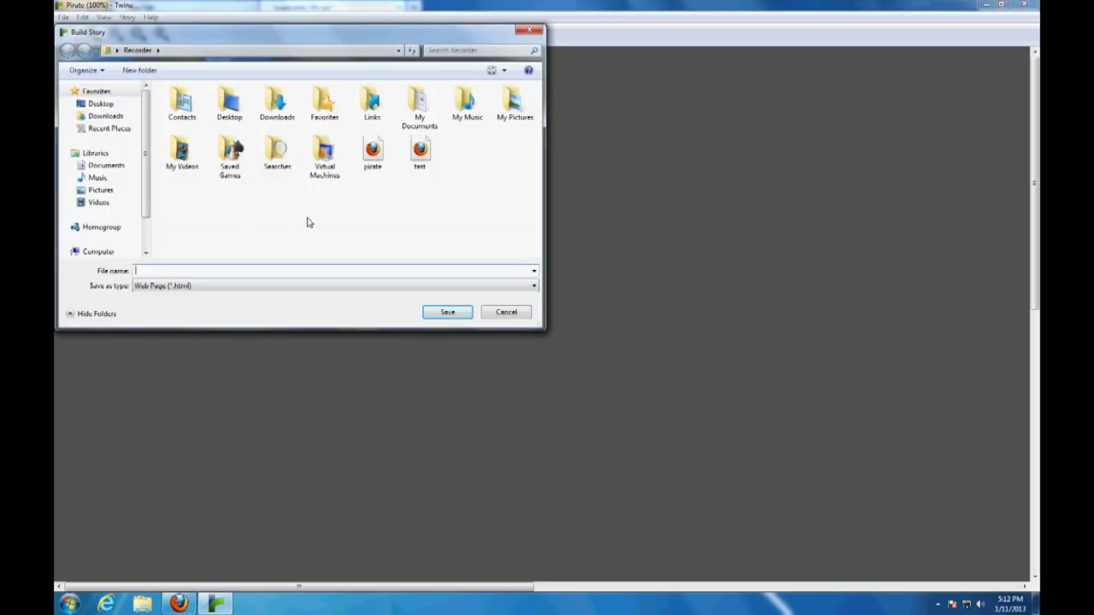
{"action": "left_click", "coordinate": [373, 152]}
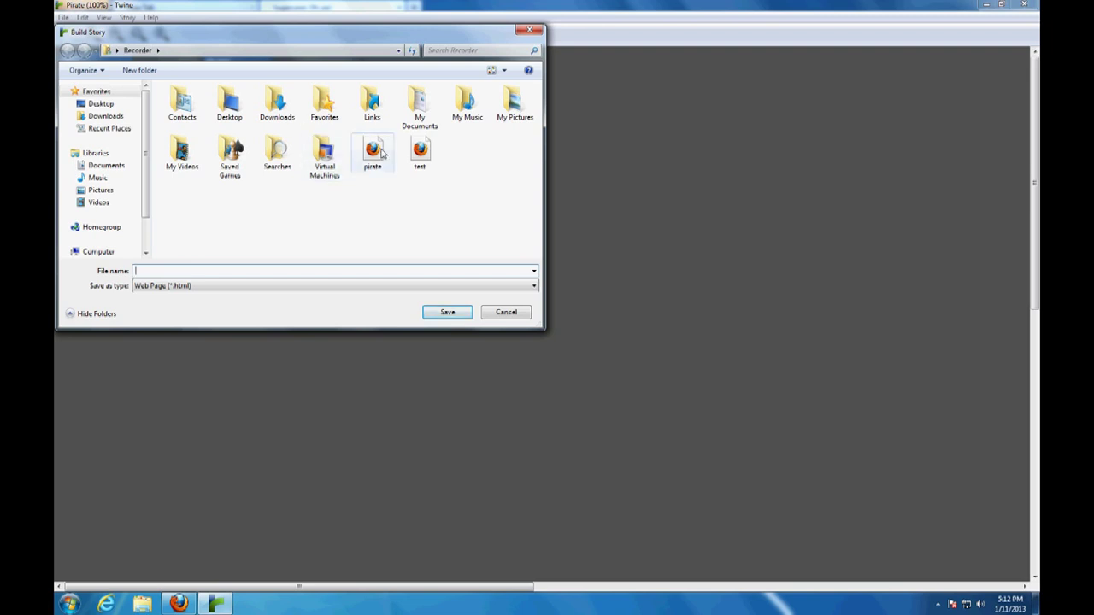
{"action": "left_click", "coordinate": [371, 150]}
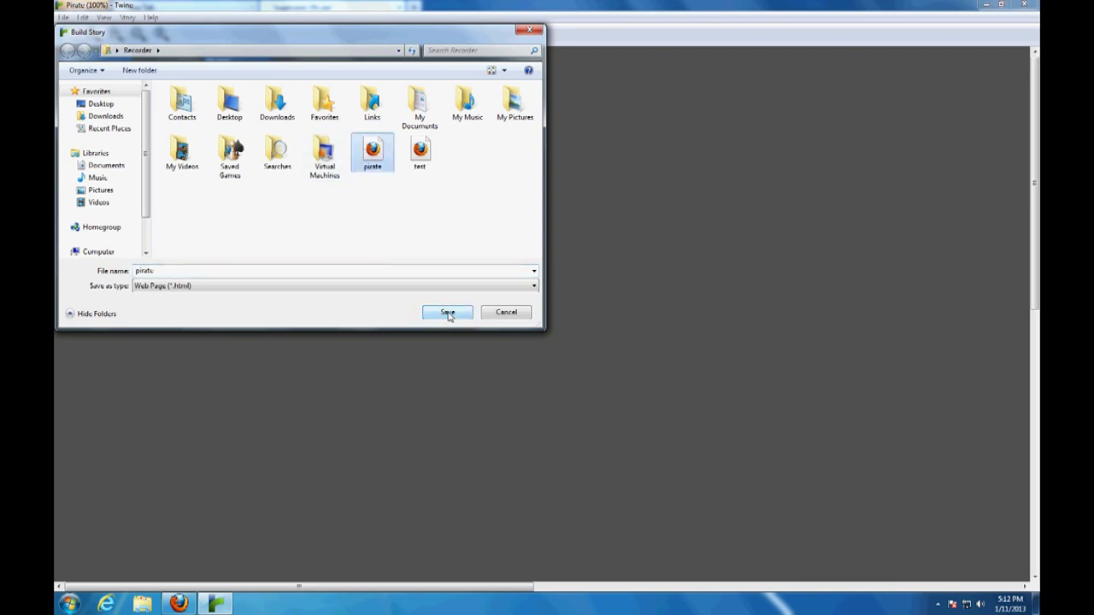
{"action": "left_click", "coordinate": [447, 312]}
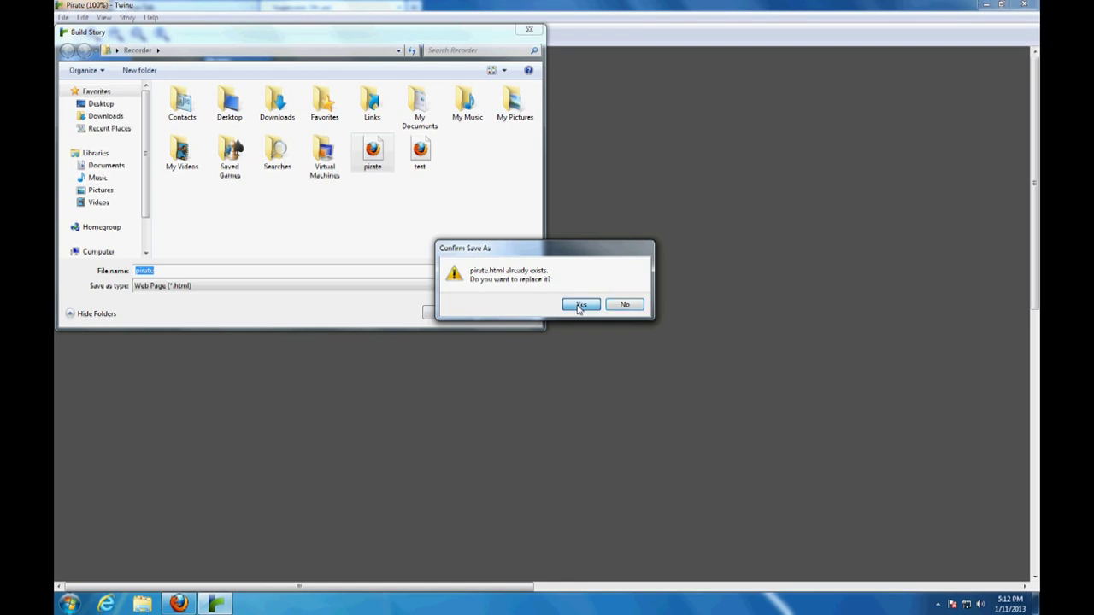
{"action": "left_click", "coordinate": [582, 304]}
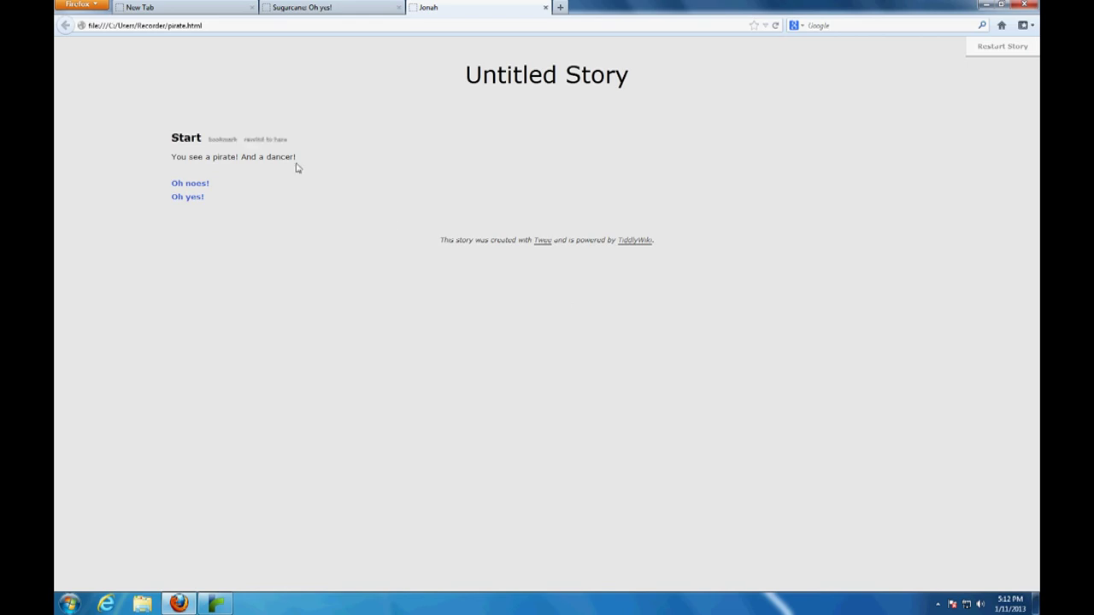
{"action": "mouse_move", "coordinate": [190, 183]}
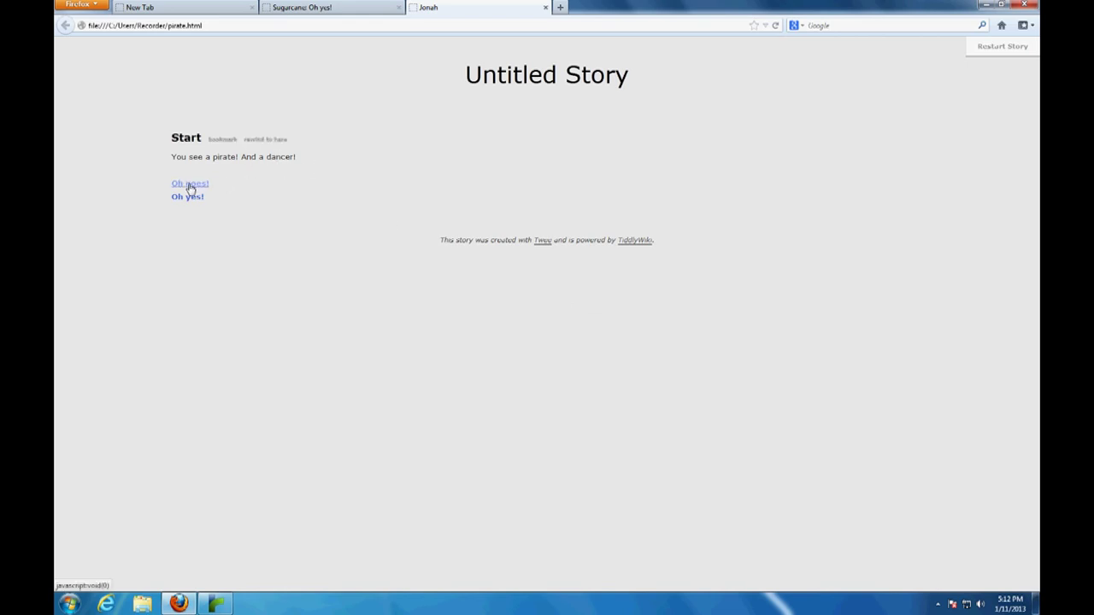
- Follow the Oh noes! and Oh yes! links in the rebuilt pirate page
{"action": "left_click", "coordinate": [189, 182]}
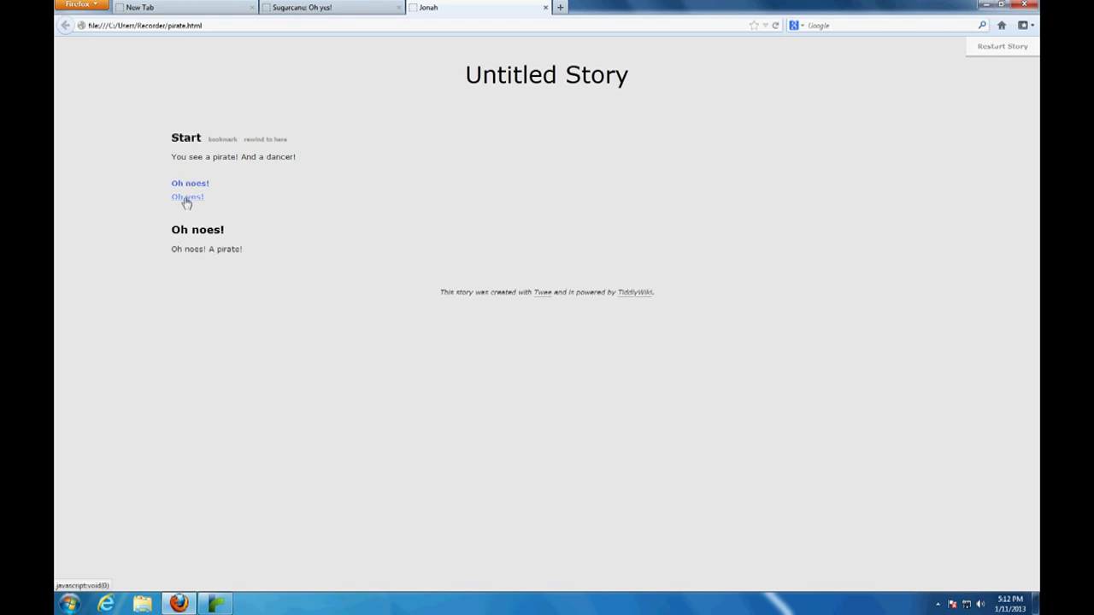
{"action": "left_click", "coordinate": [187, 196]}
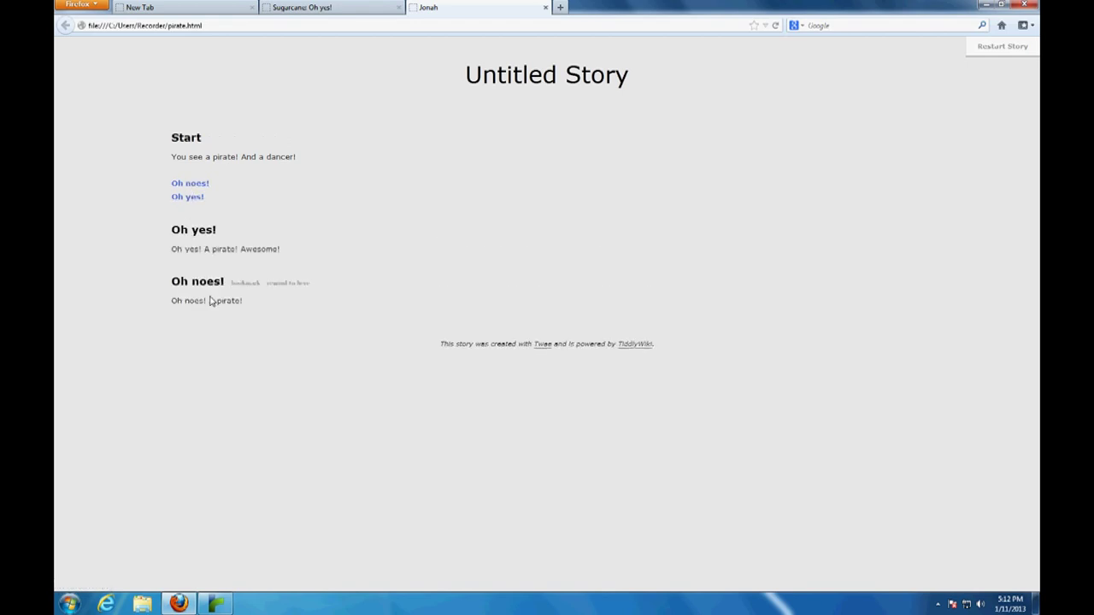